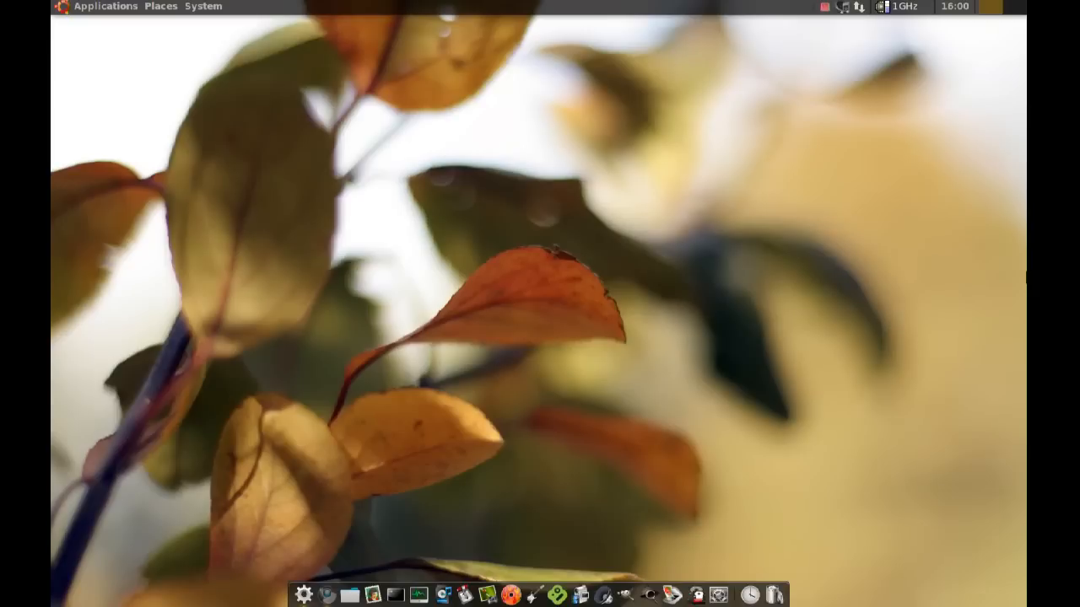
# Step: Bring the Chrome window with Gmail's empty Drafts folder forward
pyautogui.click(328, 593)
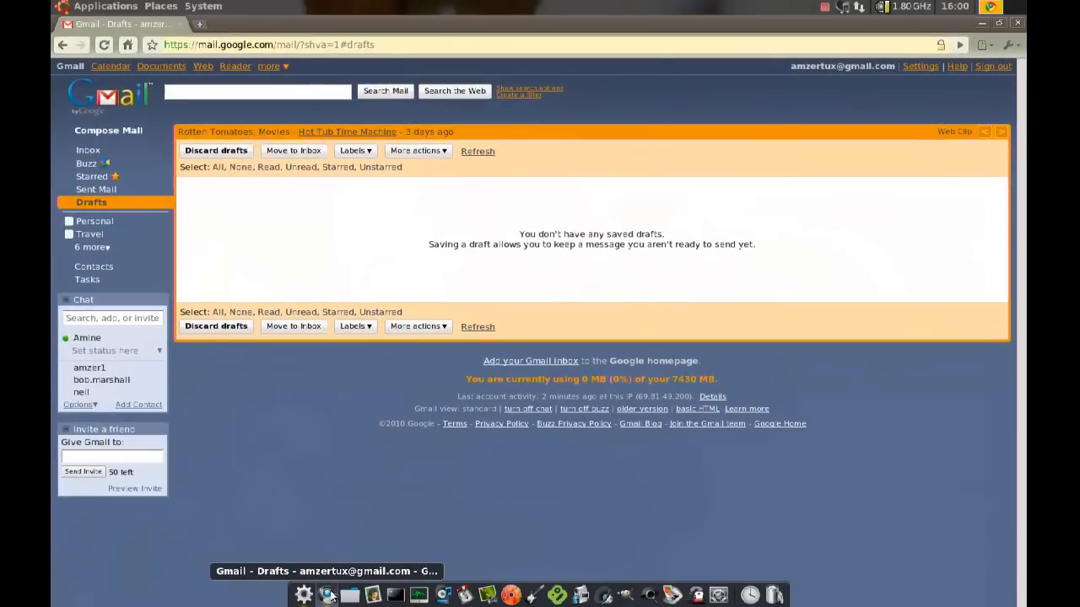
pyautogui.moveTo(320, 435)
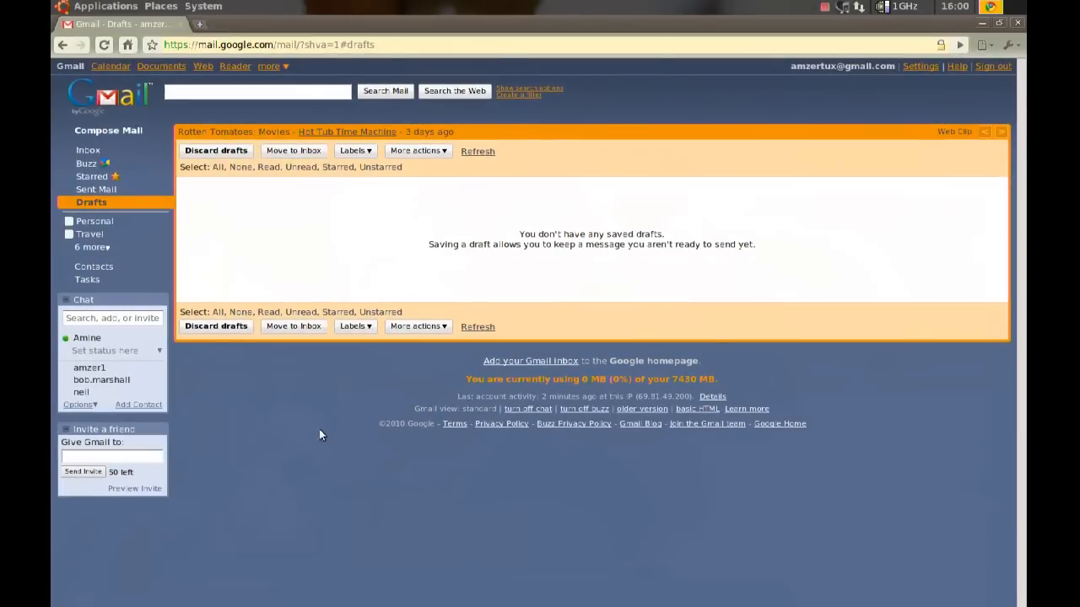
pyautogui.moveTo(847, 113)
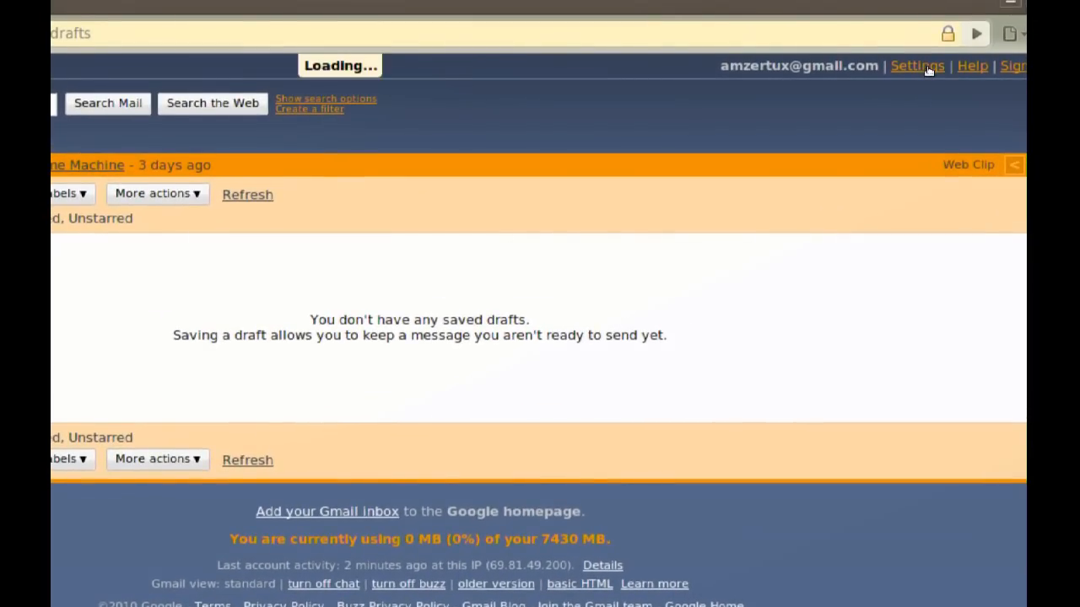
# Step: Enable IMAP access in Gmail's Forwarding and POP/IMAP settings
pyautogui.click(917, 66)
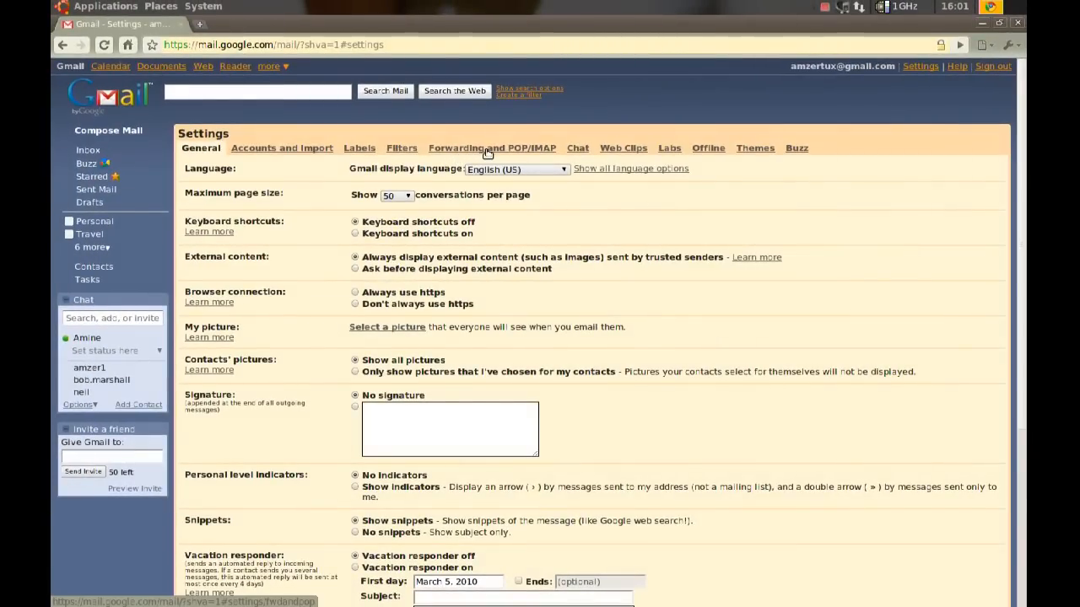
pyautogui.click(492, 149)
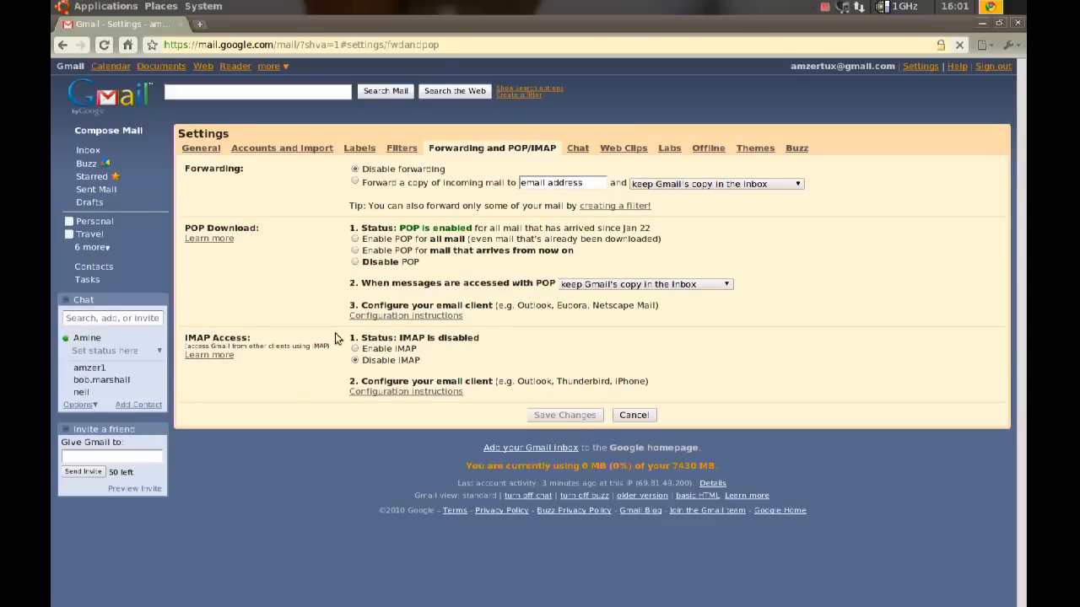
pyautogui.moveTo(276, 349)
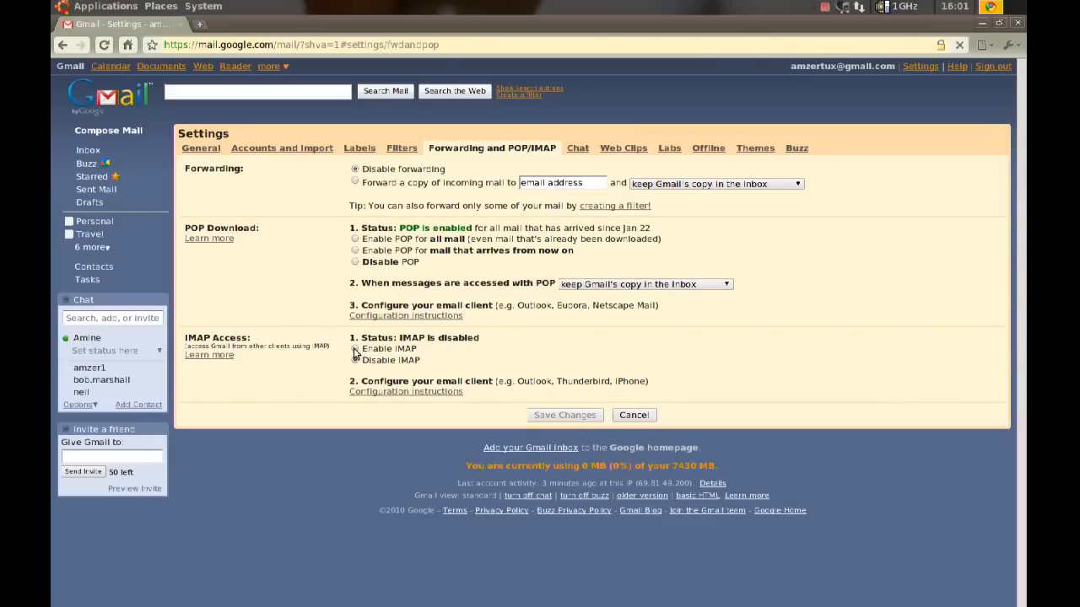
pyautogui.click(355, 347)
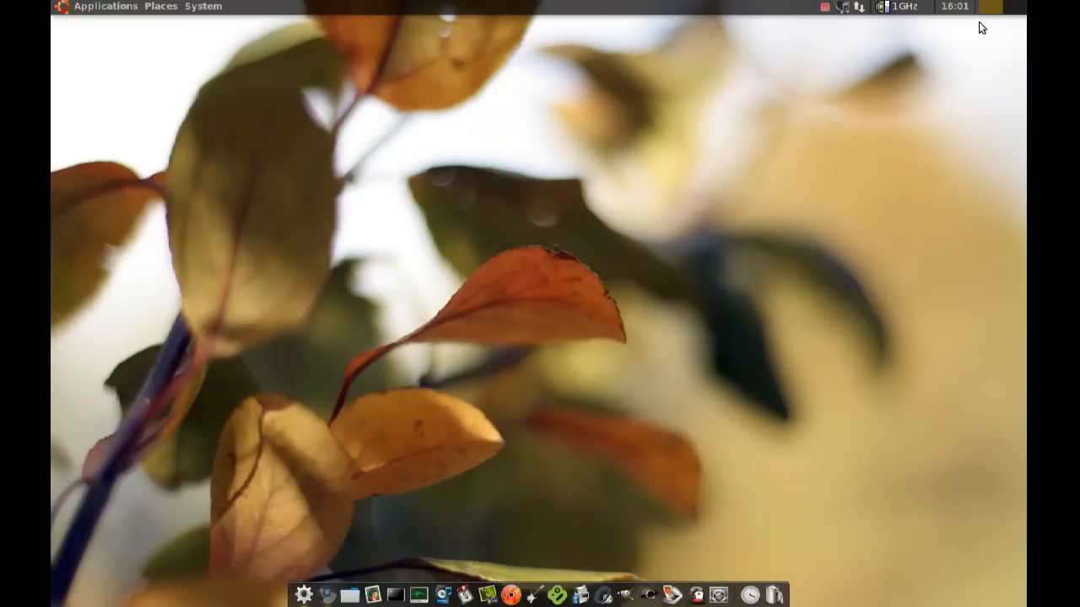
pyautogui.moveTo(604, 290)
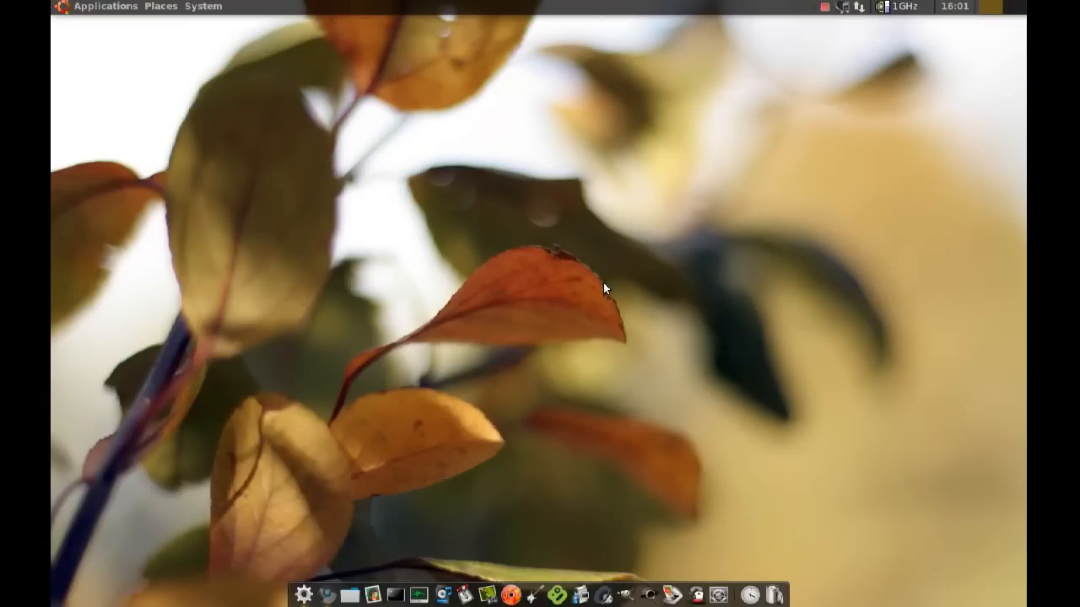
pyautogui.moveTo(536, 270)
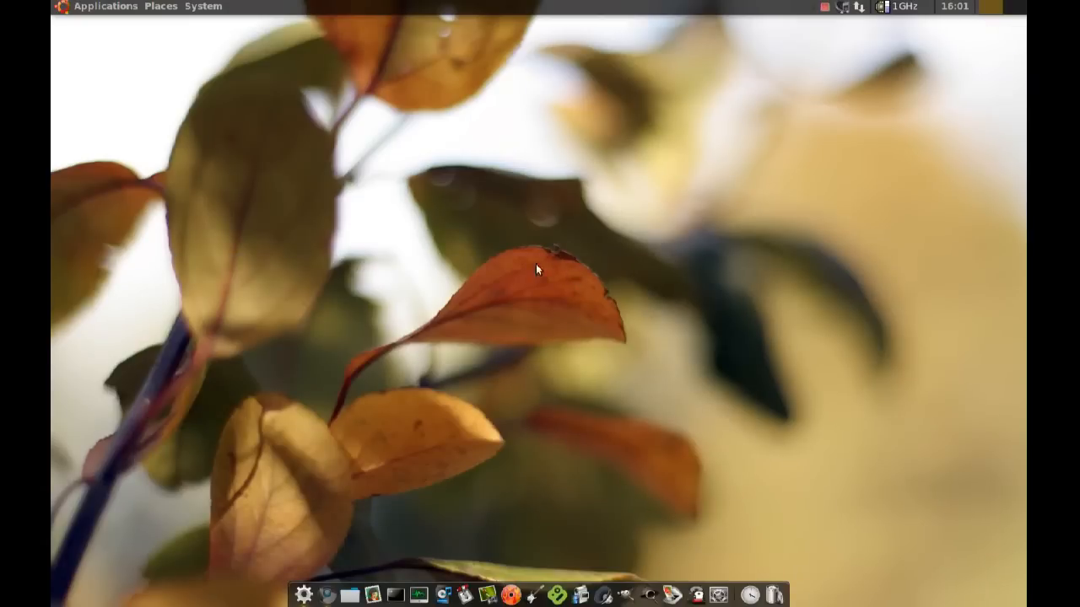
# Step: Launch Evolution Mail from the Applications > Internet menu
pyautogui.click(104, 7)
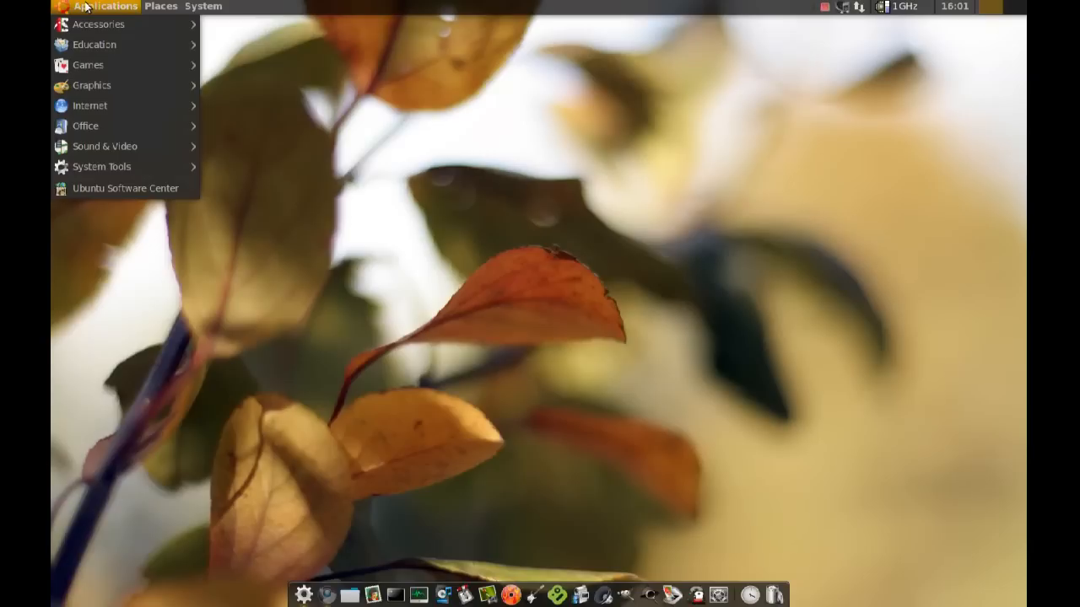
pyautogui.moveTo(89, 104)
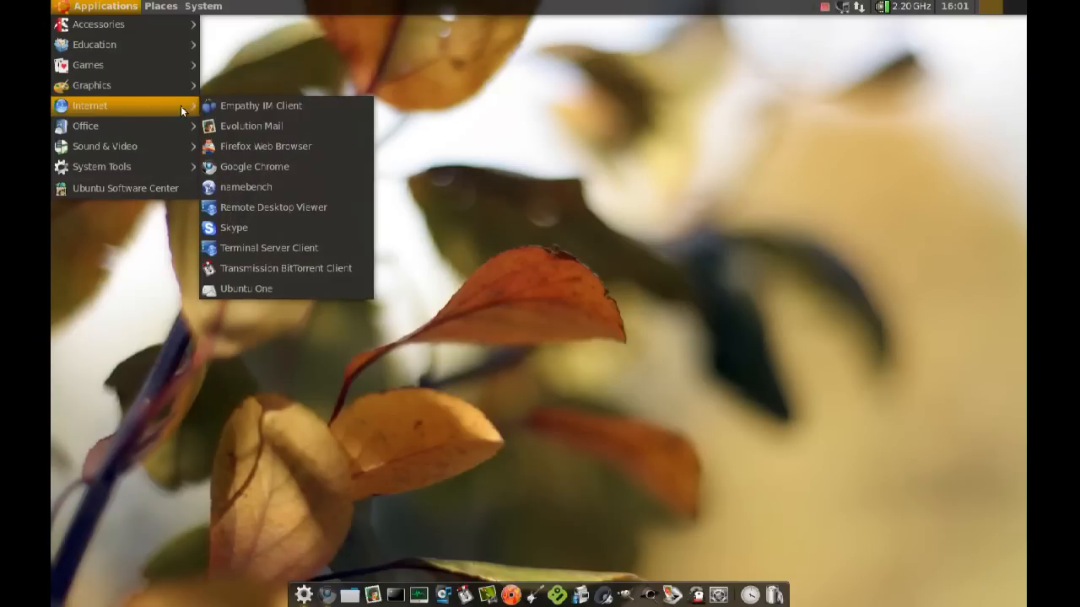
pyautogui.moveTo(252, 125)
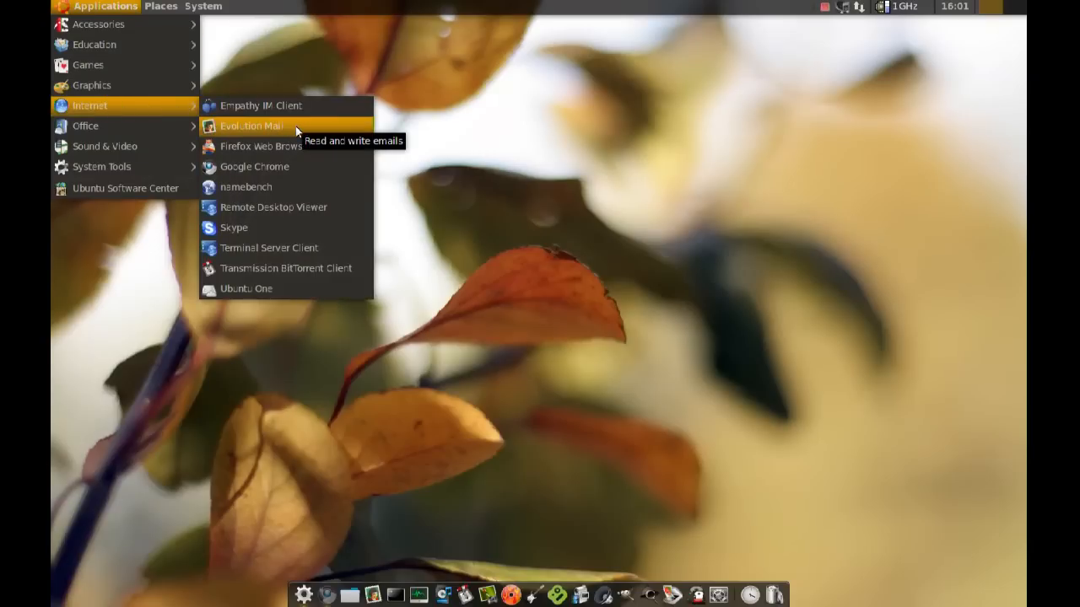
pyautogui.click(296, 126)
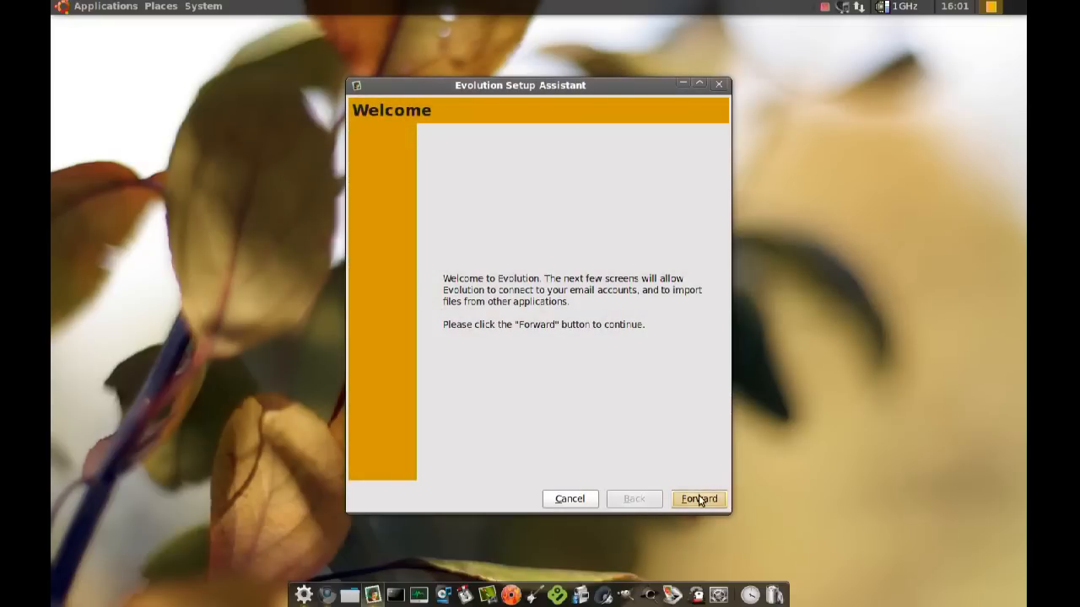
pyautogui.click(698, 500)
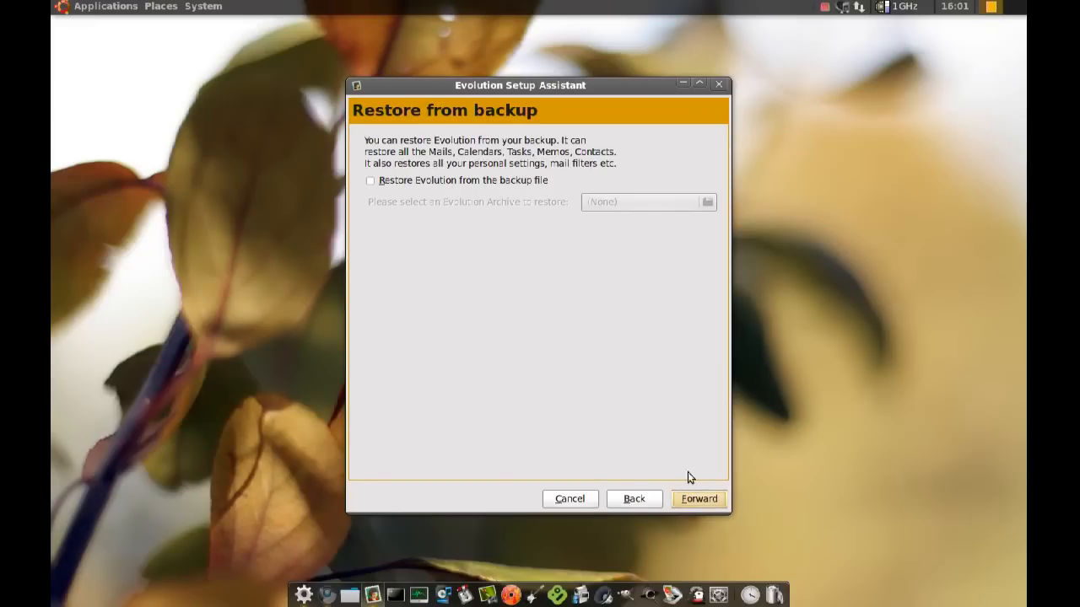
pyautogui.click(699, 499)
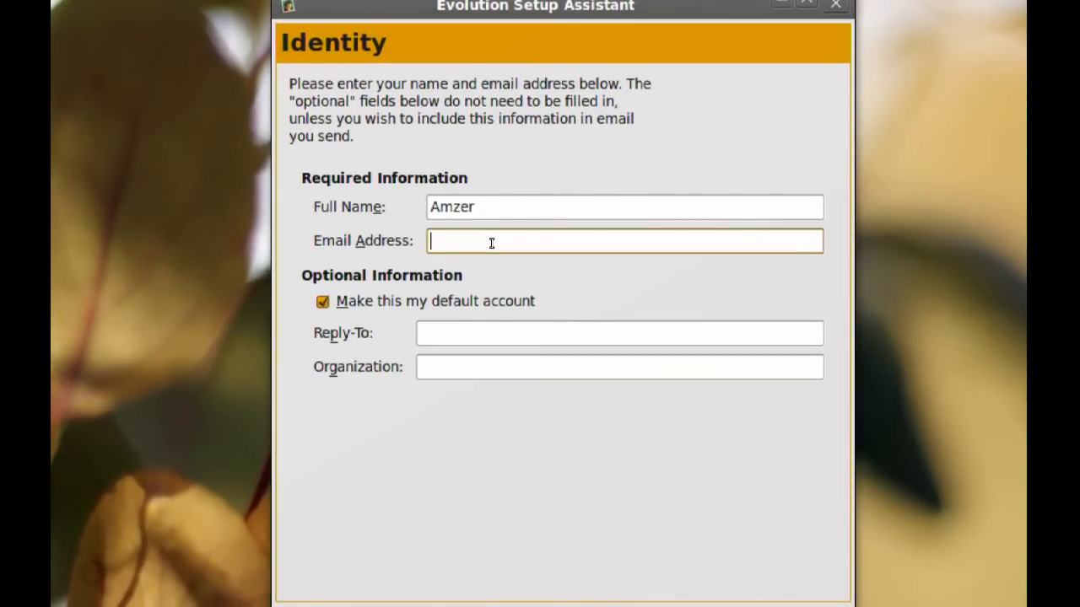
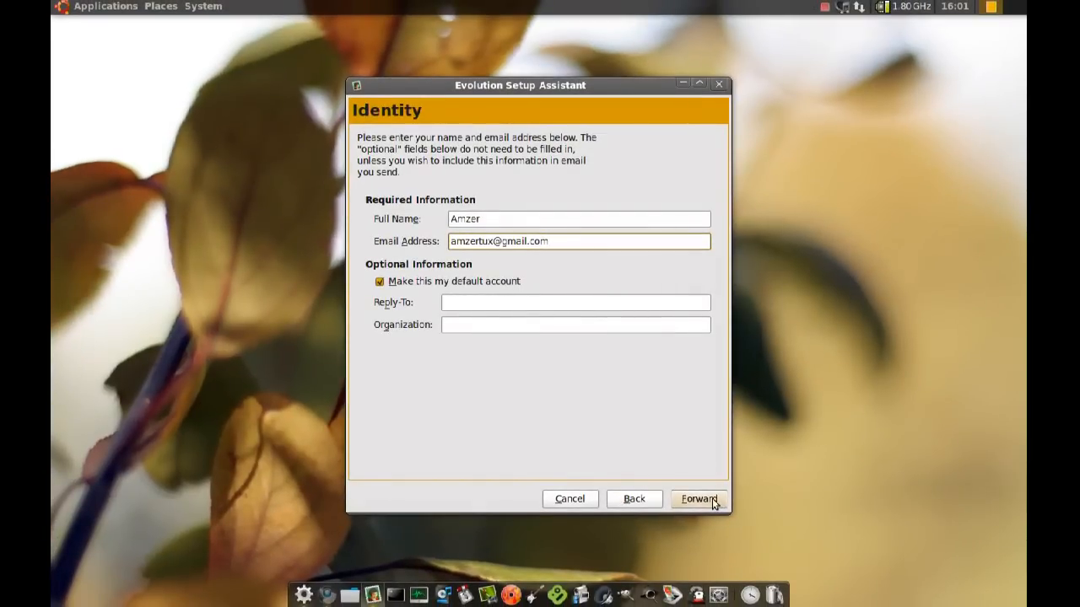
pyautogui.click(698, 500)
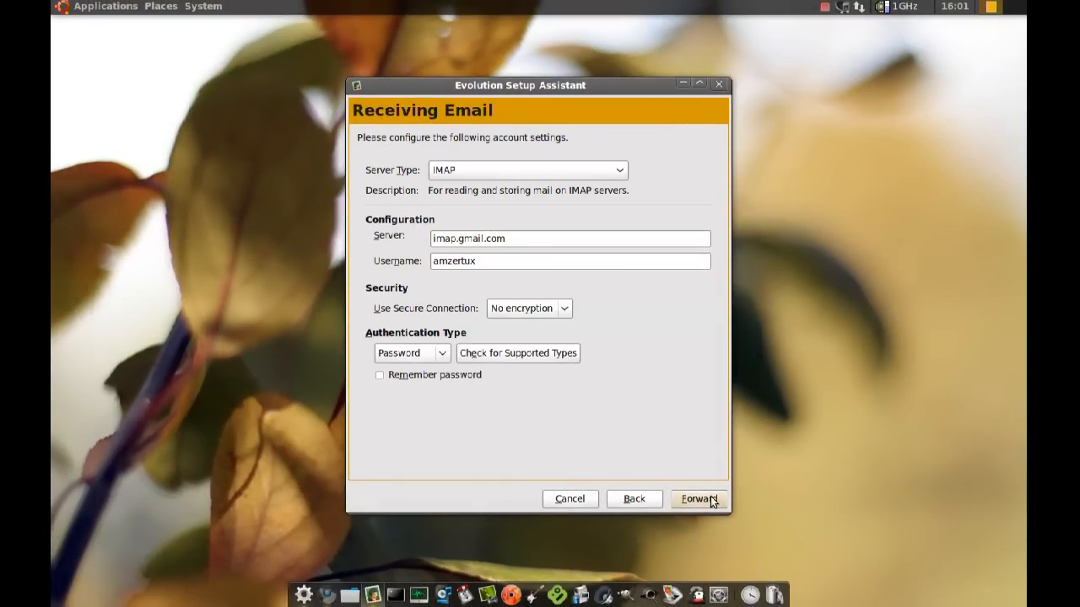
pyautogui.moveTo(432, 194)
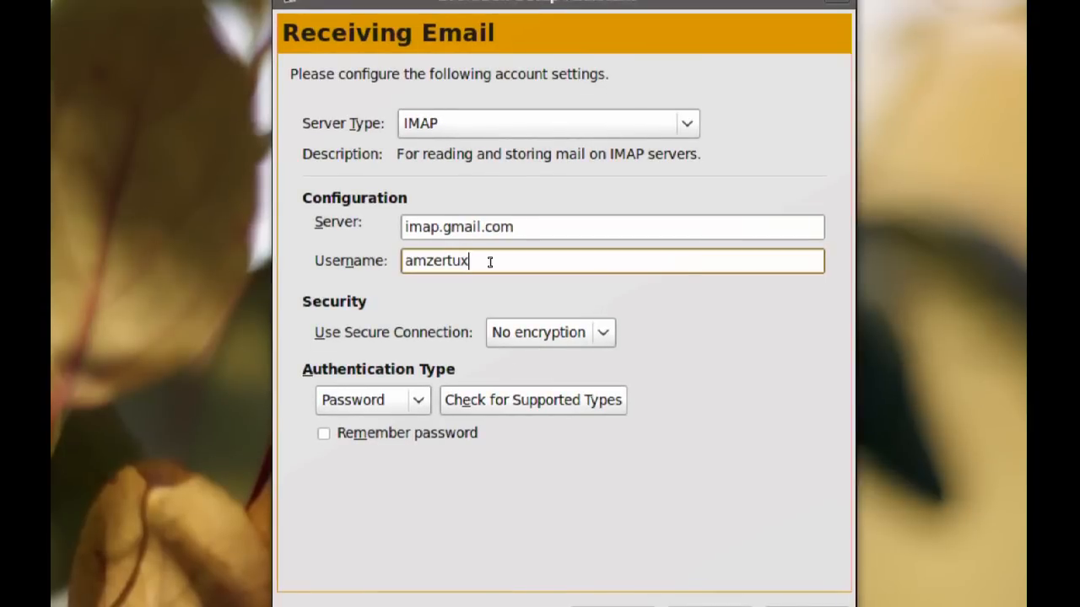
pyautogui.write('@gmai')
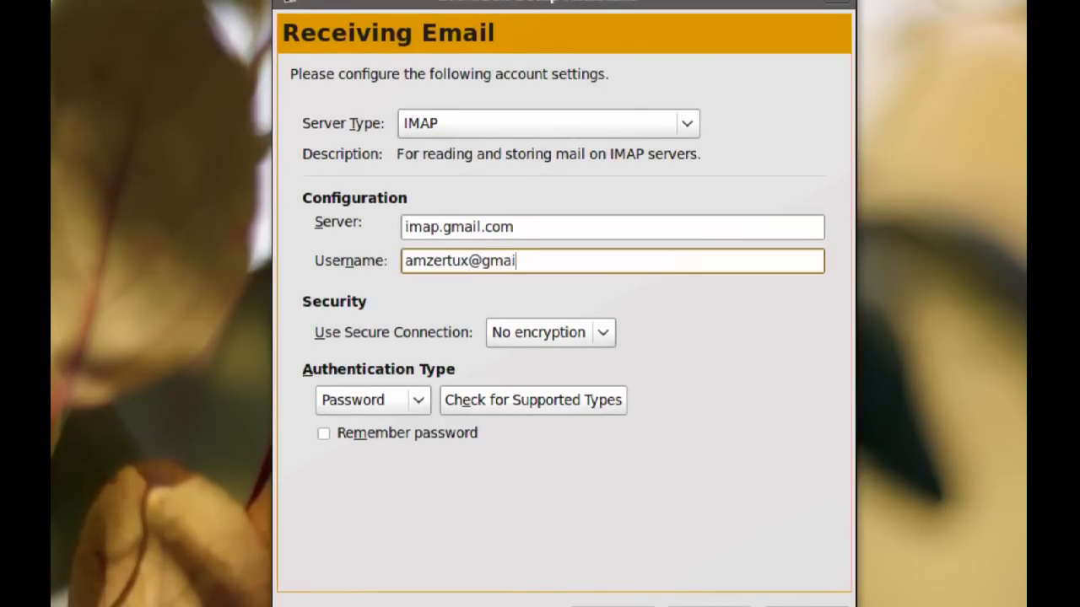
pyautogui.write('l.com')
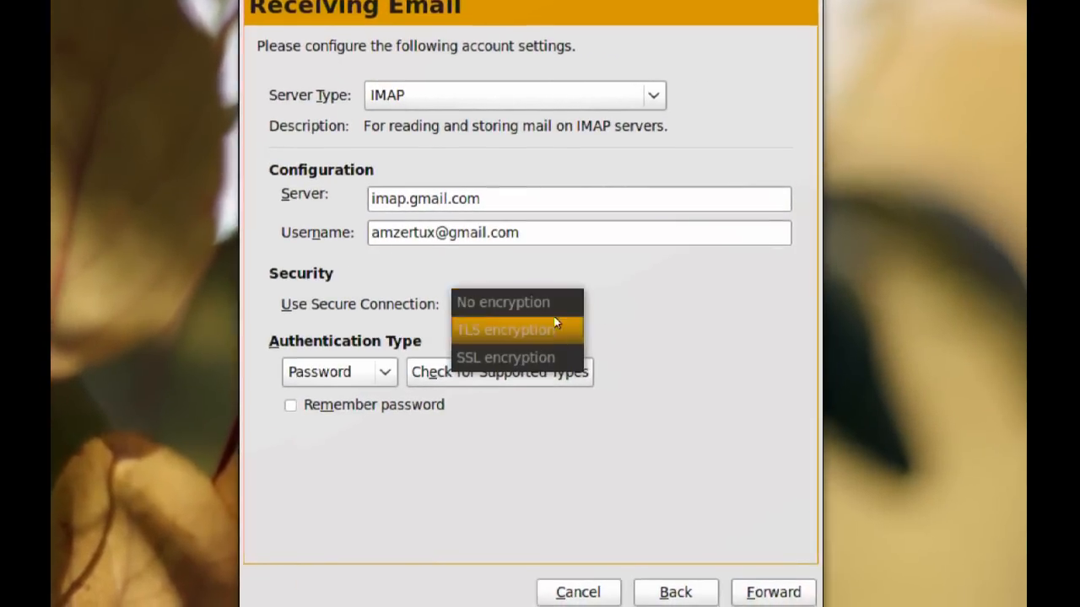
pyautogui.click(504, 358)
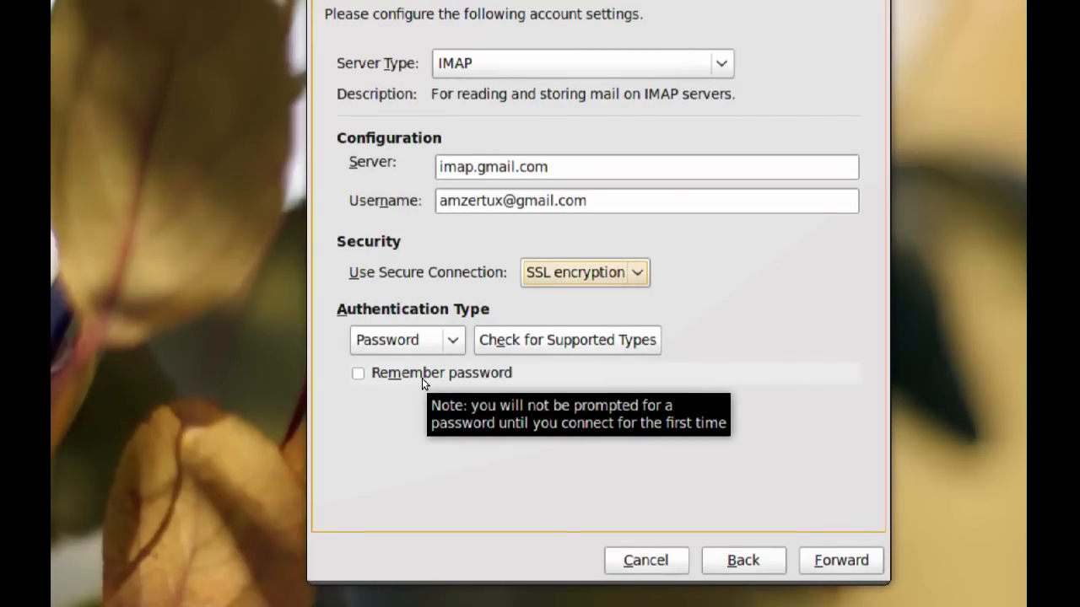
pyautogui.click(358, 373)
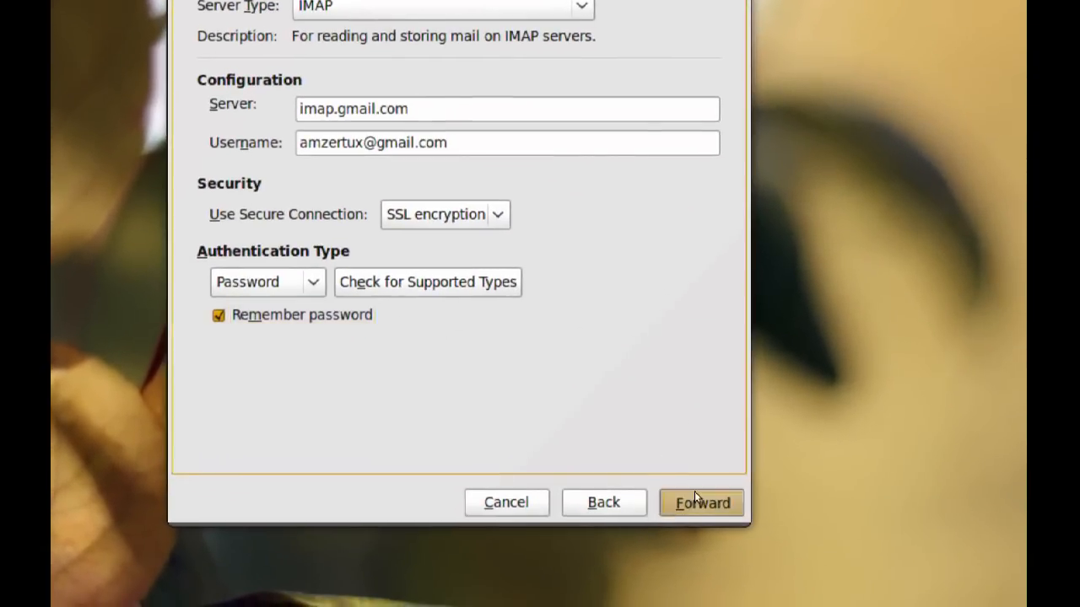
# Step: Enable checking for new messages every 10 minutes and continue to Sending Email
pyautogui.click(701, 503)
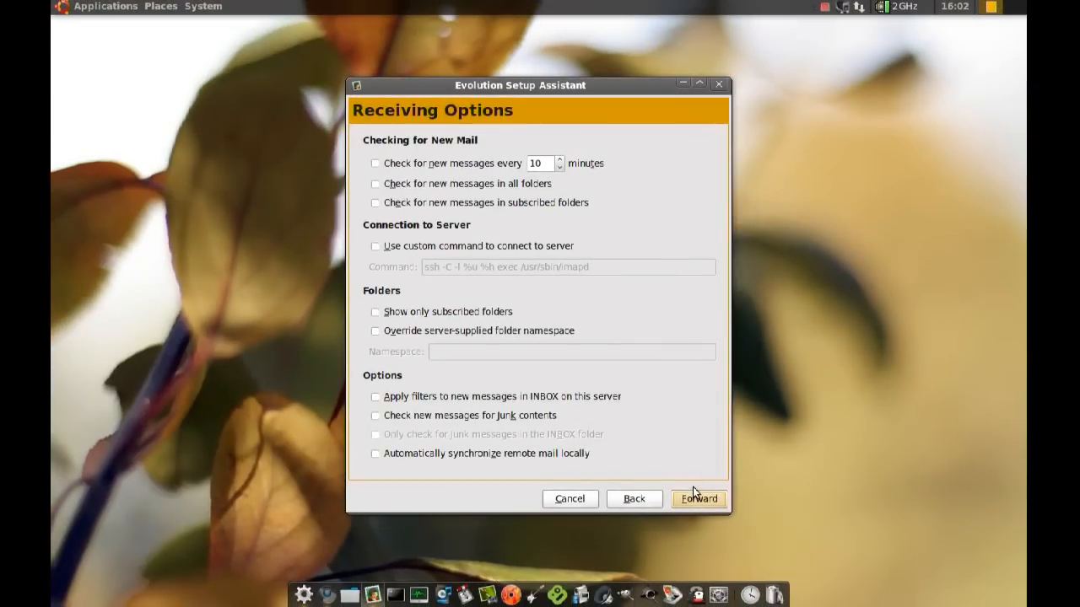
pyautogui.moveTo(461, 356)
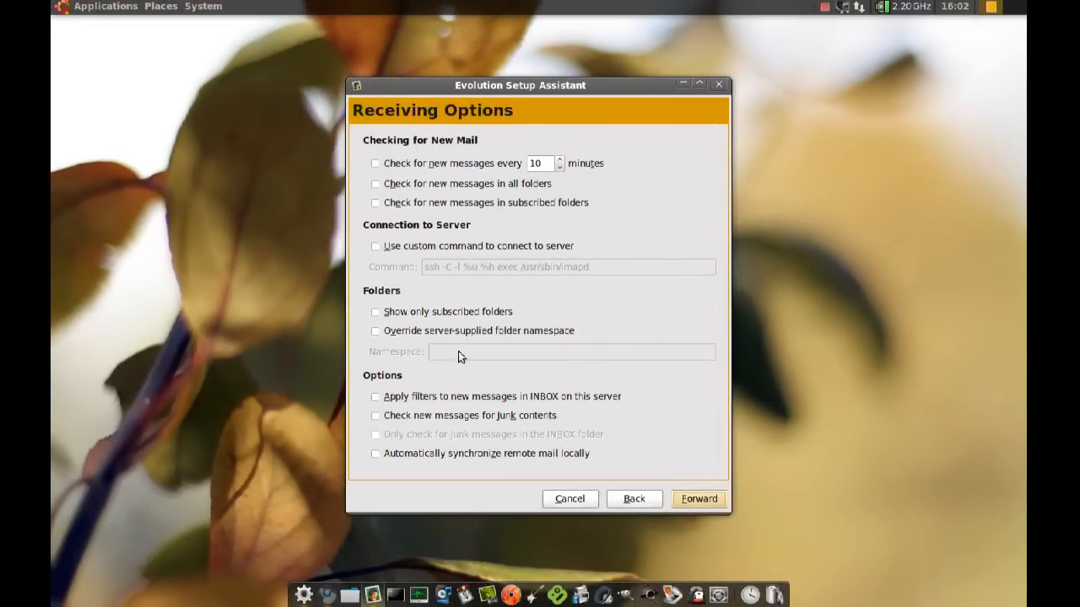
pyautogui.moveTo(473, 218)
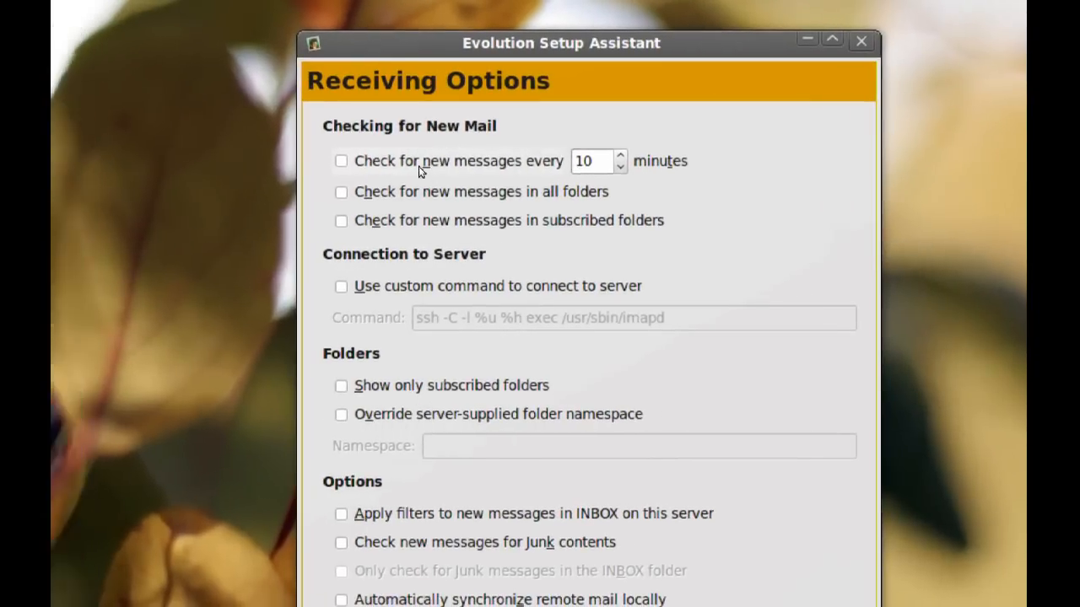
pyautogui.click(340, 162)
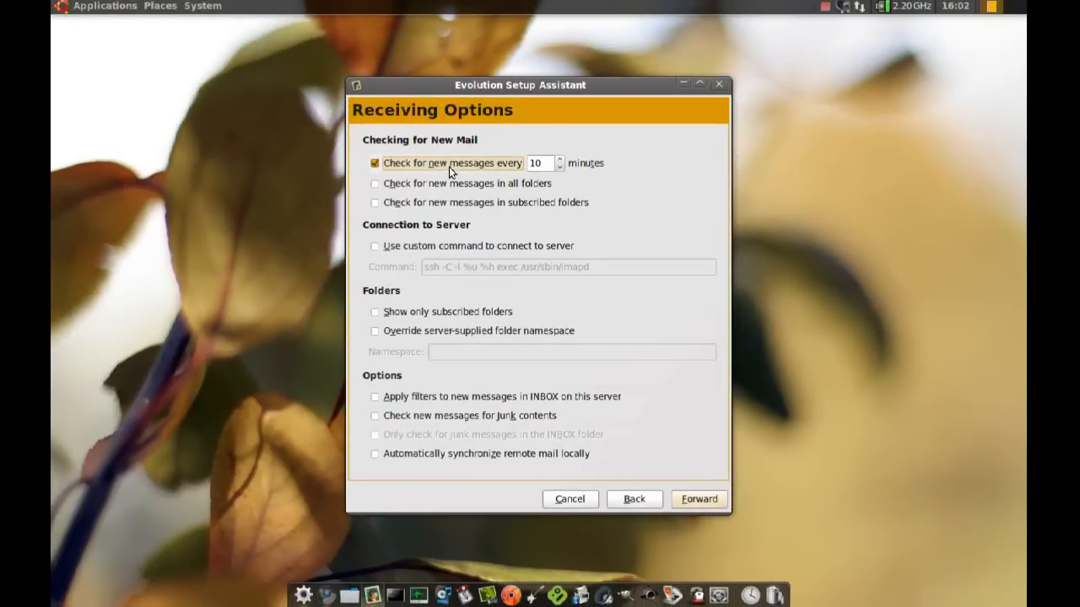
pyautogui.click(699, 500)
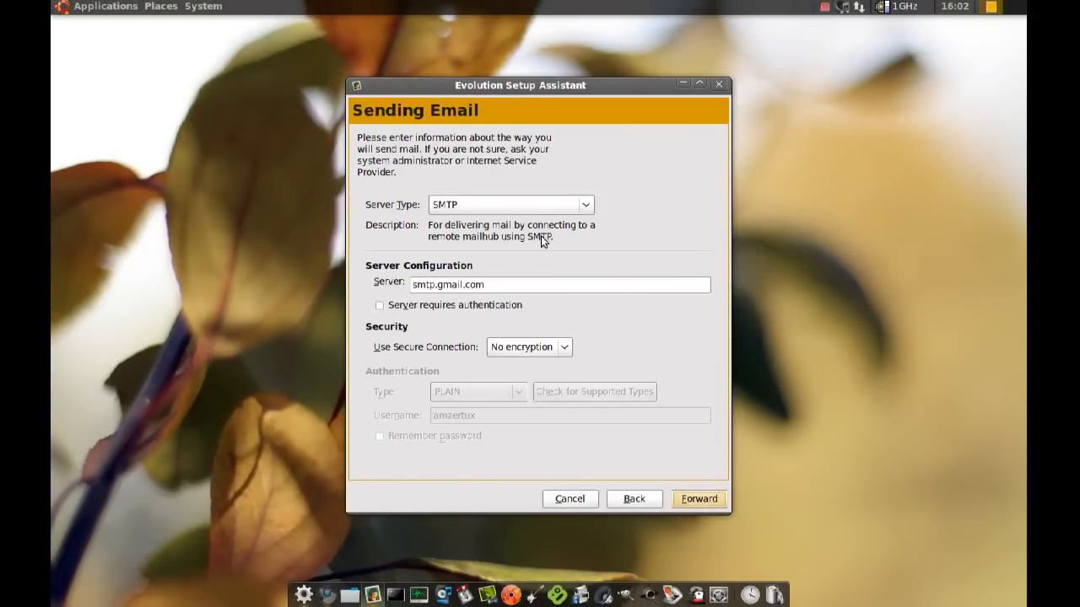
pyautogui.moveTo(521, 236)
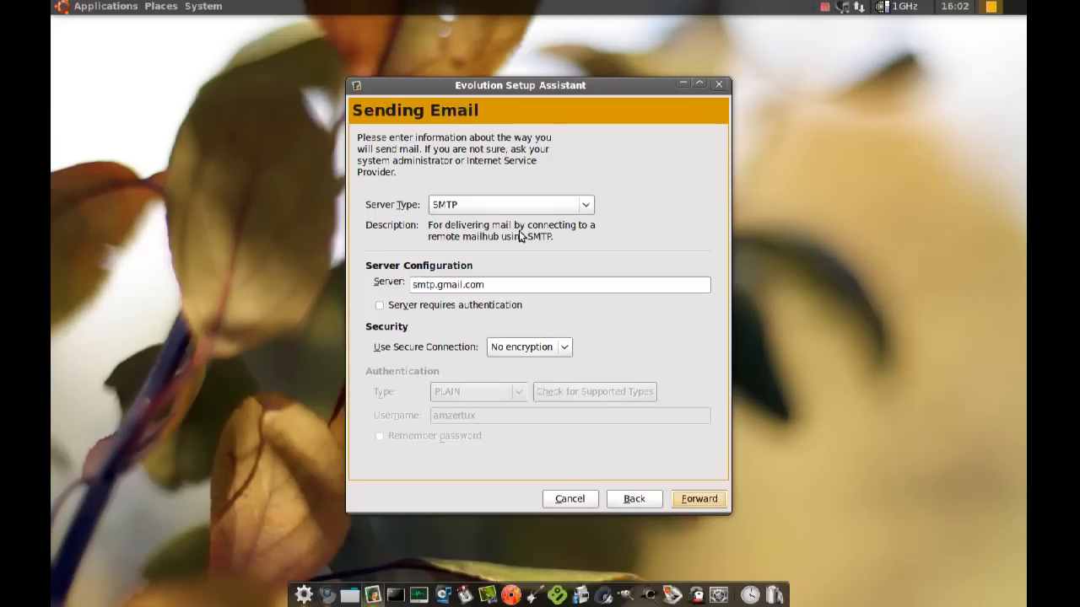
pyautogui.moveTo(403, 290)
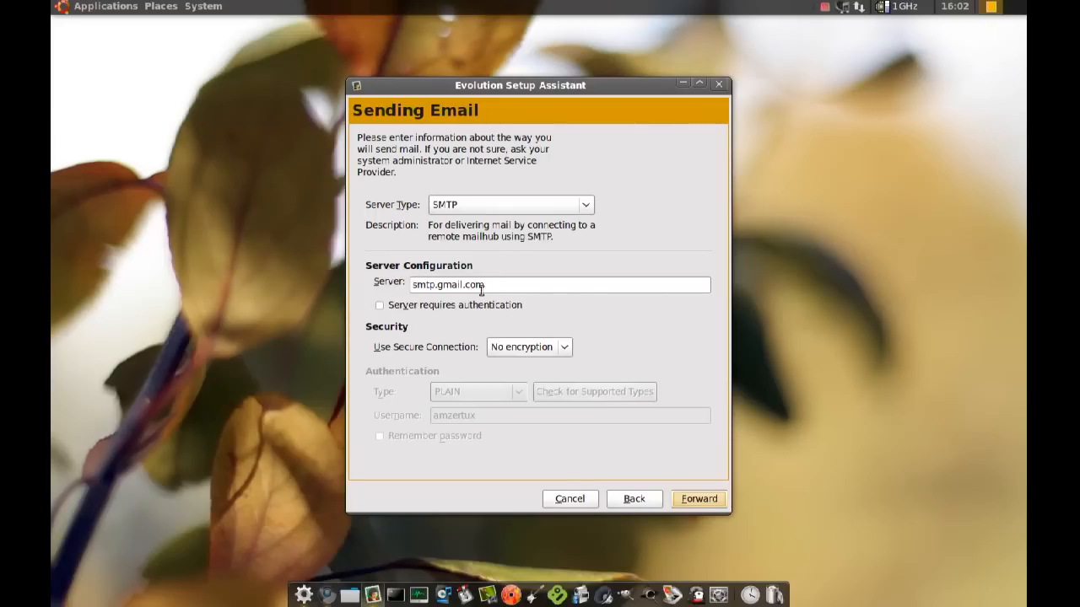
pyautogui.moveTo(391, 312)
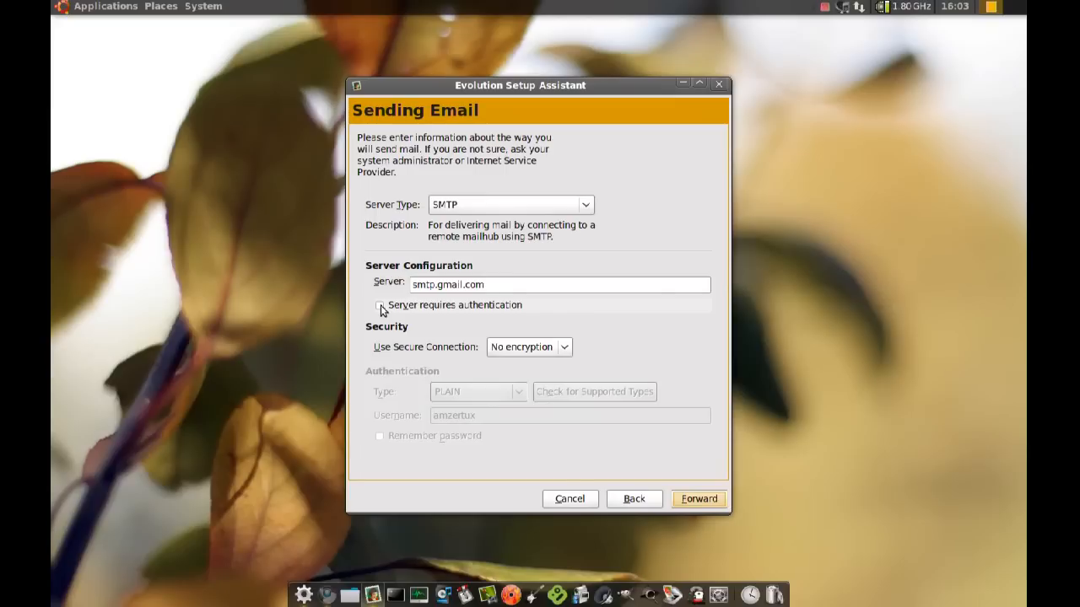
# Step: Require SMTP authentication with SSL encryption and Login as the authentication type
pyautogui.click(380, 305)
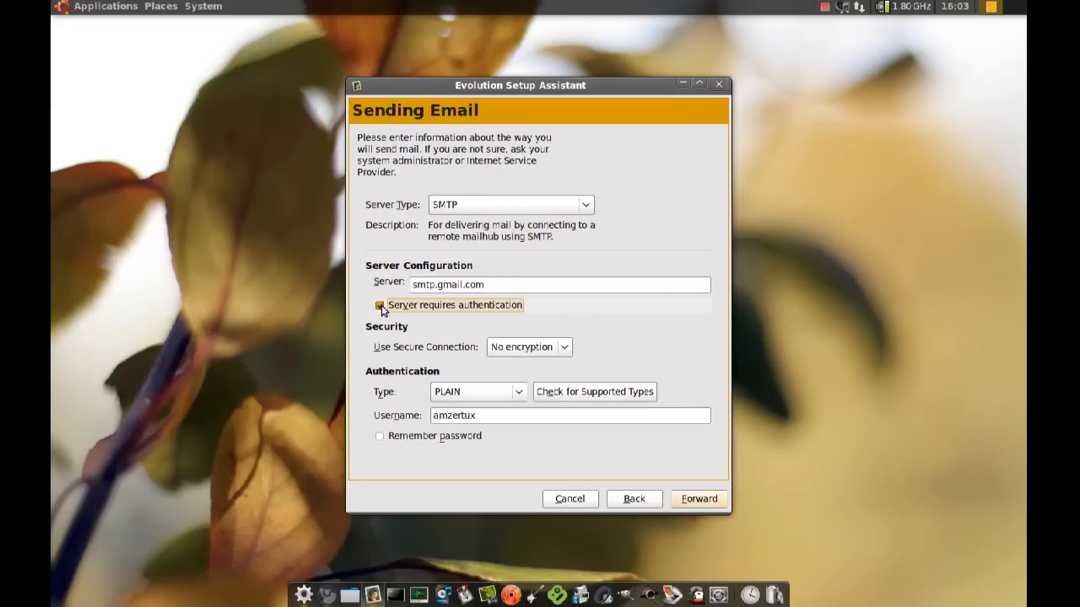
pyautogui.click(530, 348)
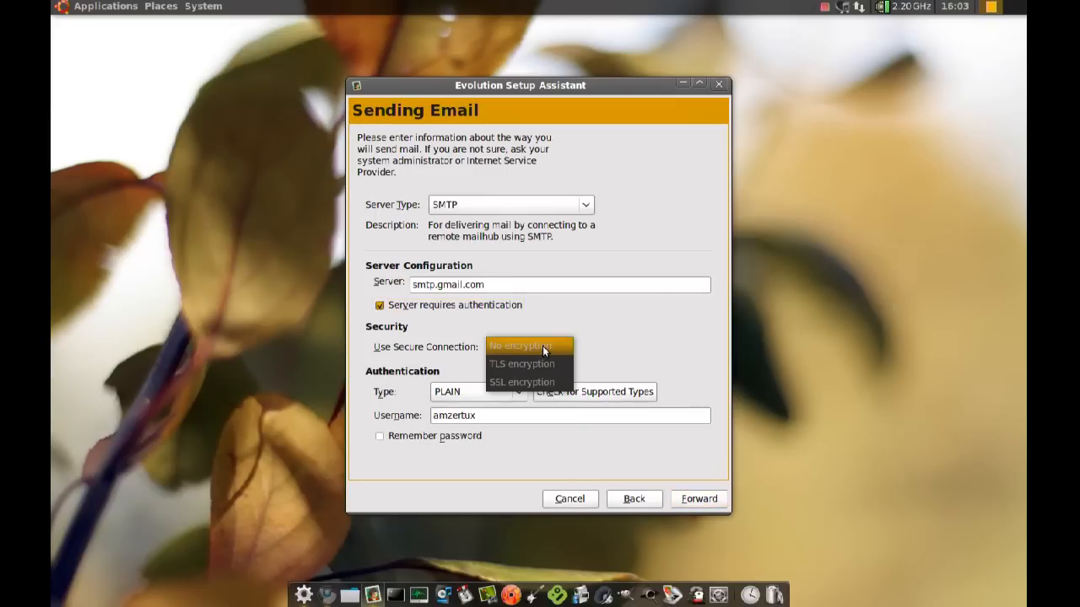
pyautogui.moveTo(523, 381)
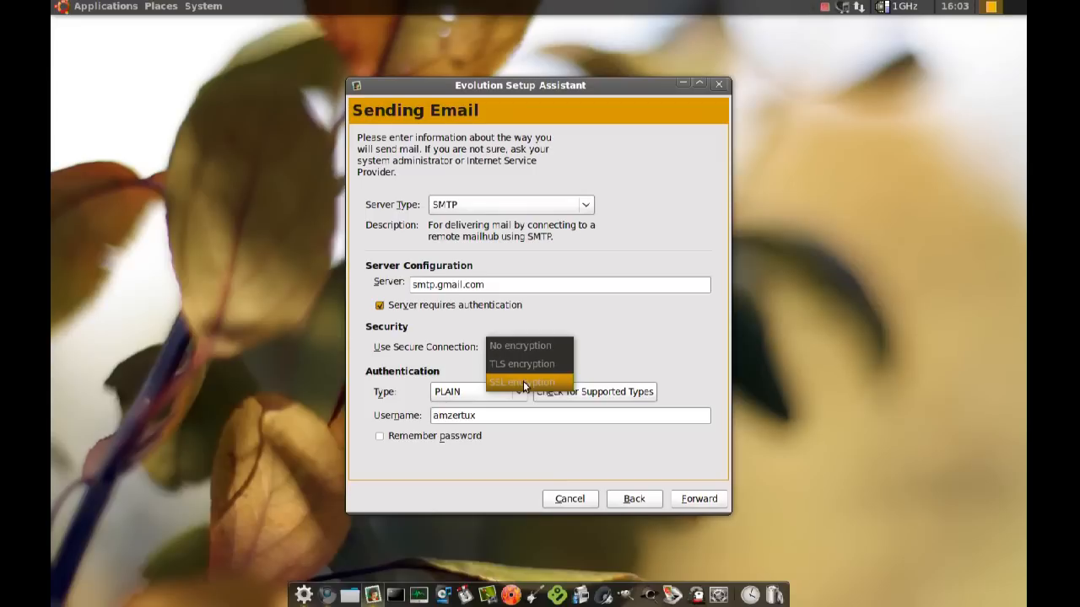
pyautogui.click(522, 381)
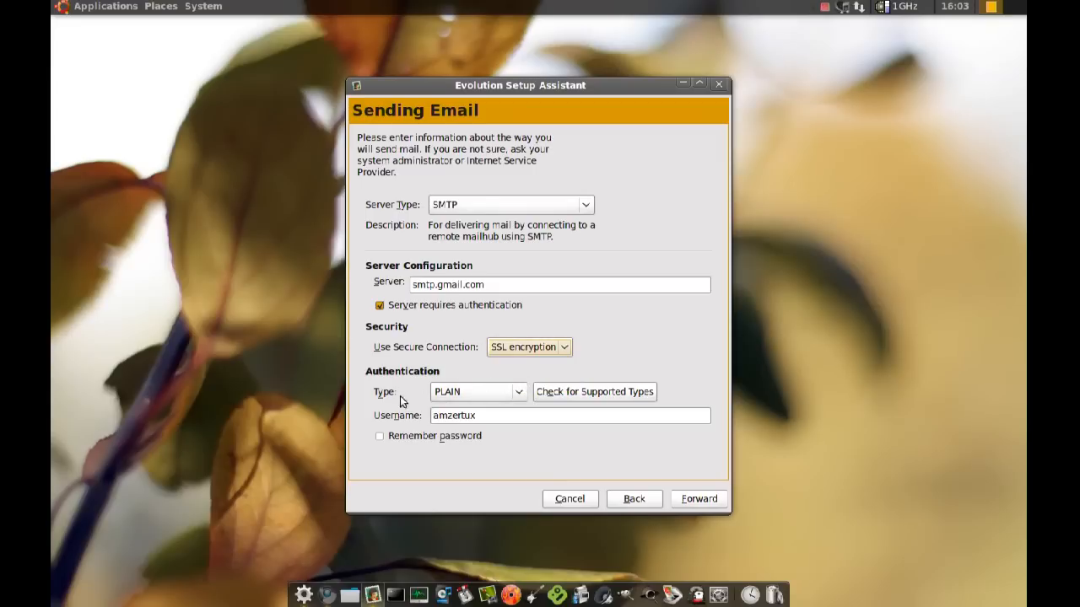
pyautogui.click(476, 391)
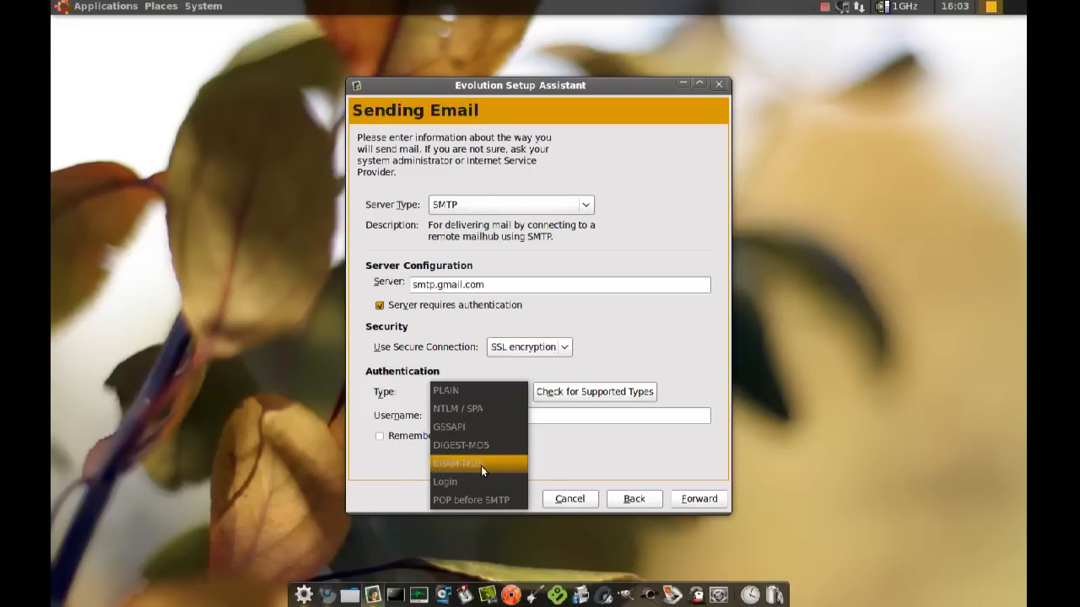
pyautogui.click(445, 483)
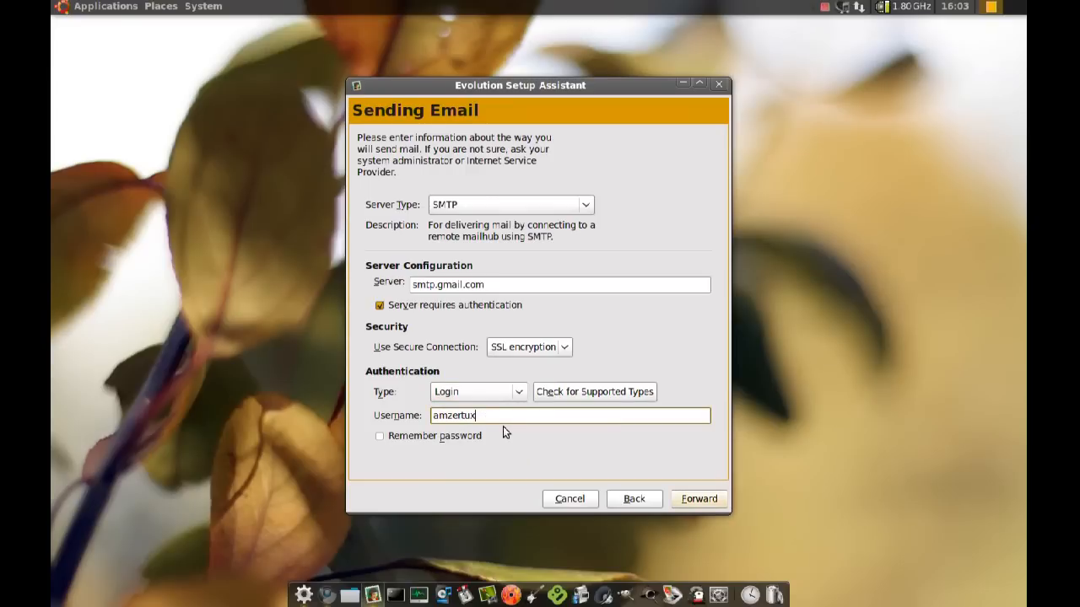
pyautogui.write('@g')
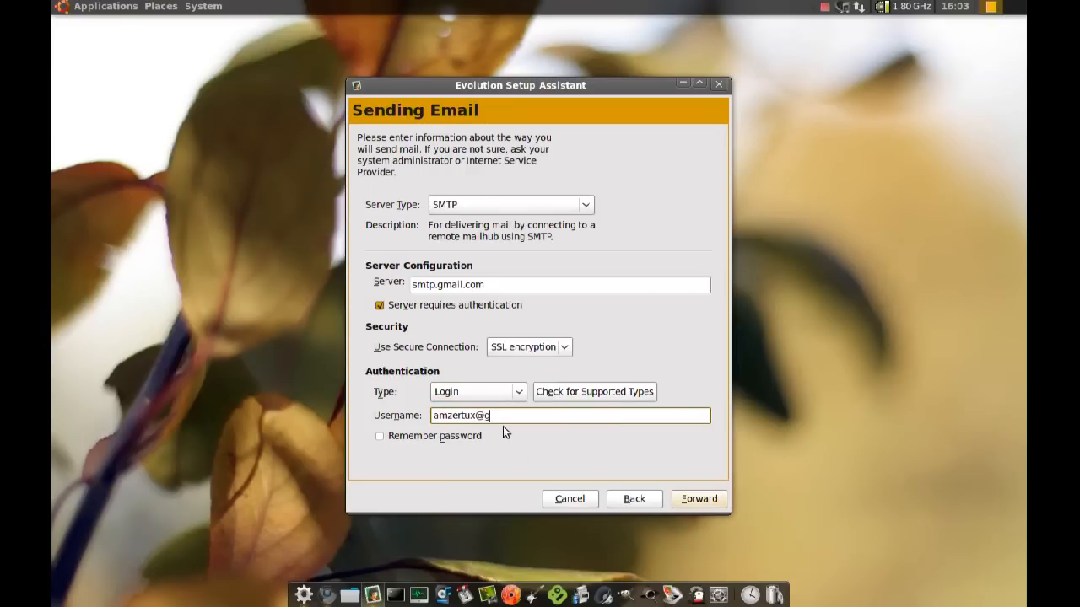
pyautogui.write('mail.co')
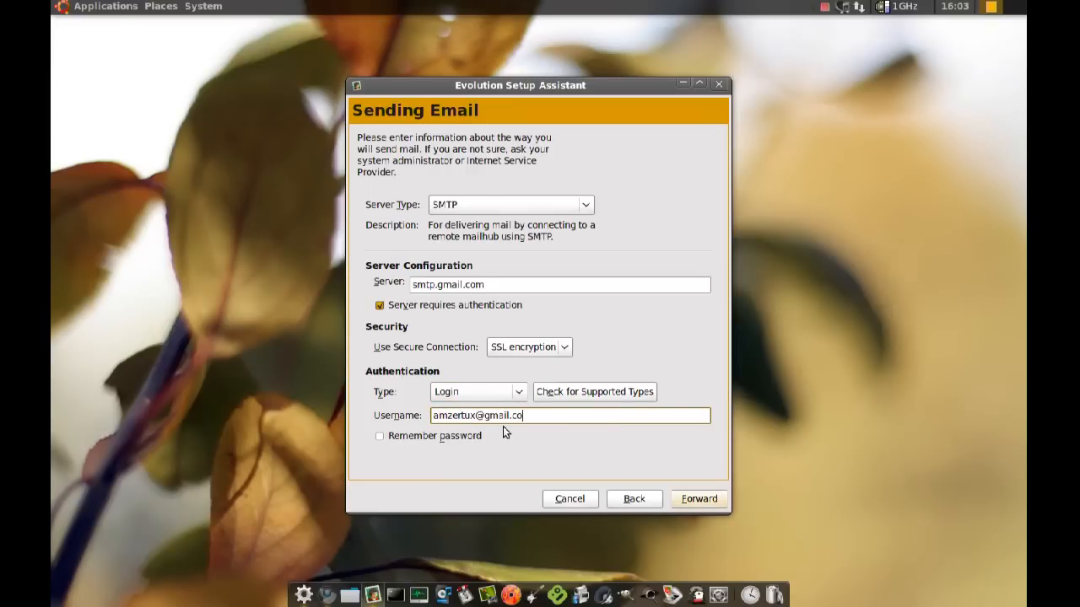
pyautogui.write('m')
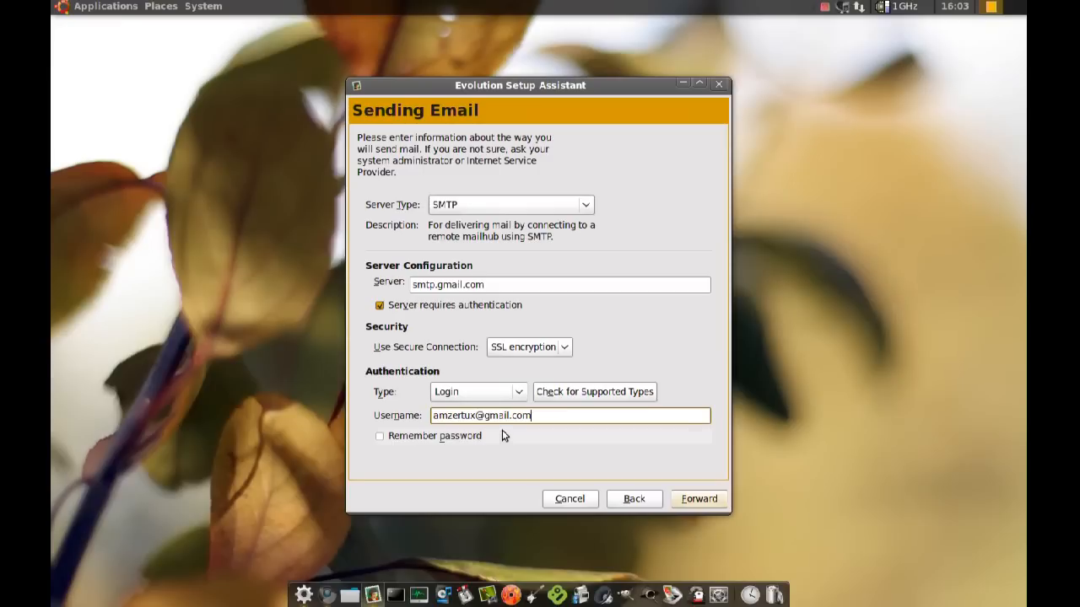
pyautogui.moveTo(422, 441)
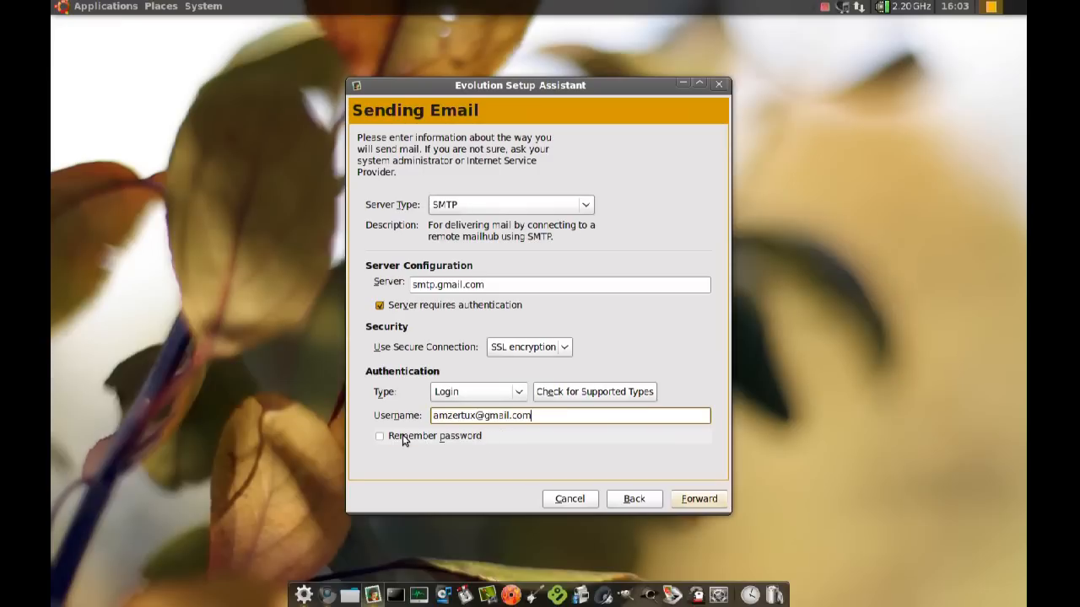
pyautogui.click(379, 435)
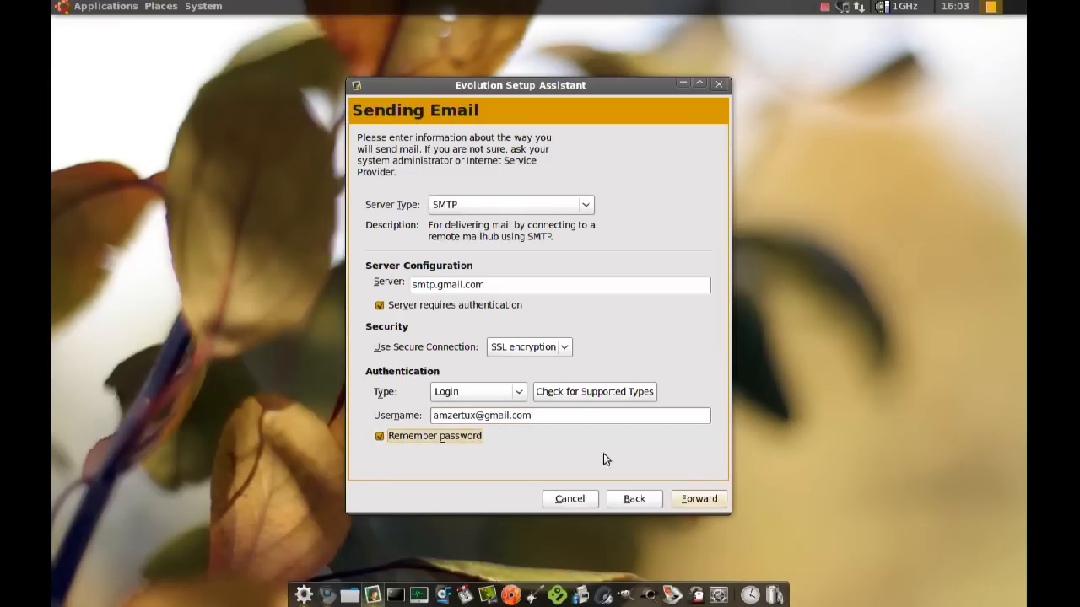
pyautogui.click(698, 499)
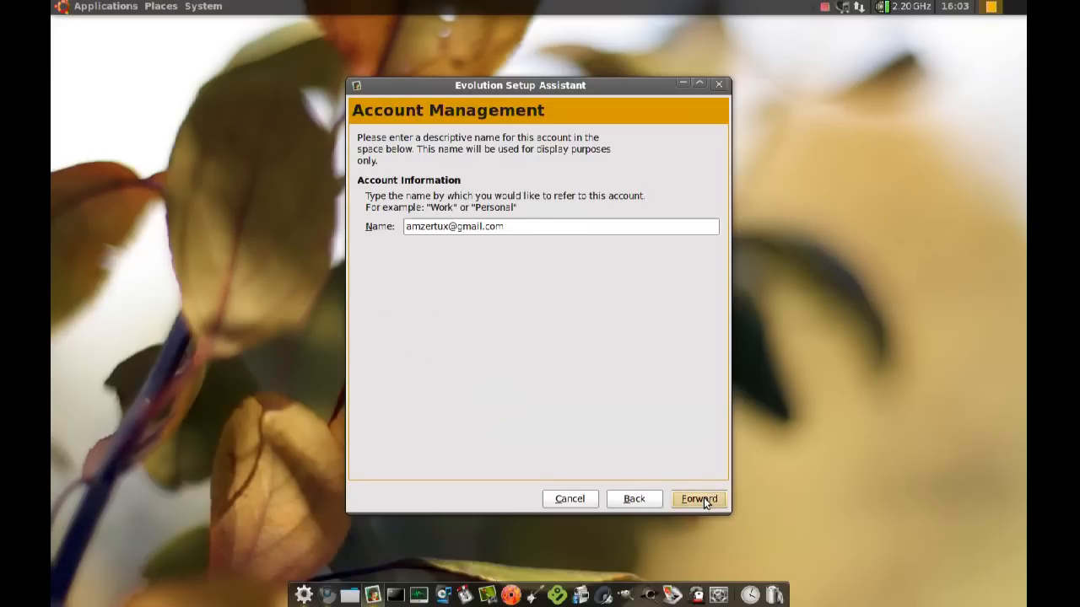
pyautogui.moveTo(520, 246)
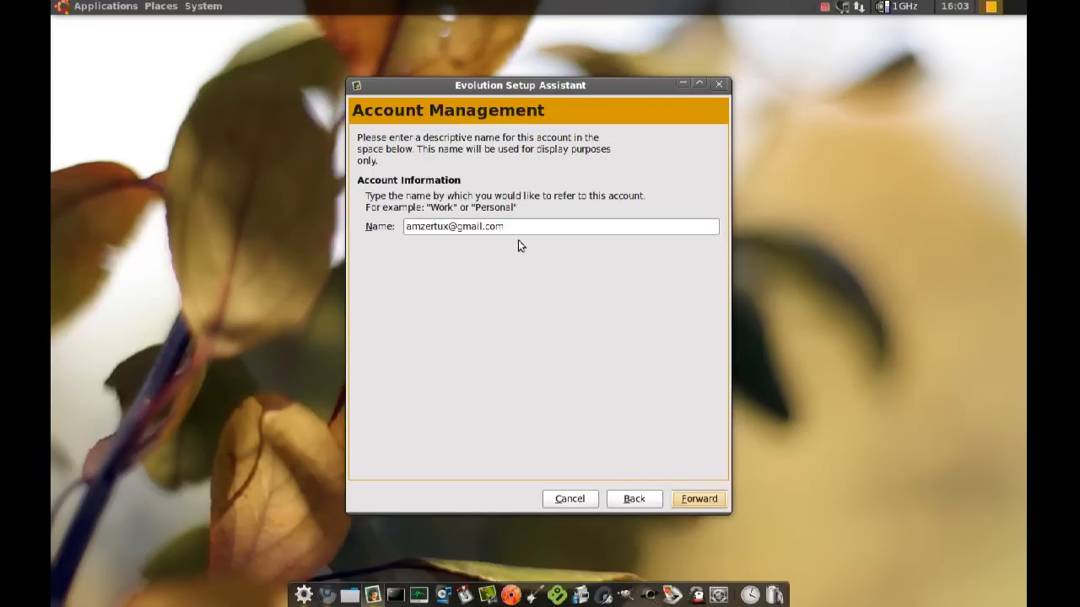
pyautogui.moveTo(469, 274)
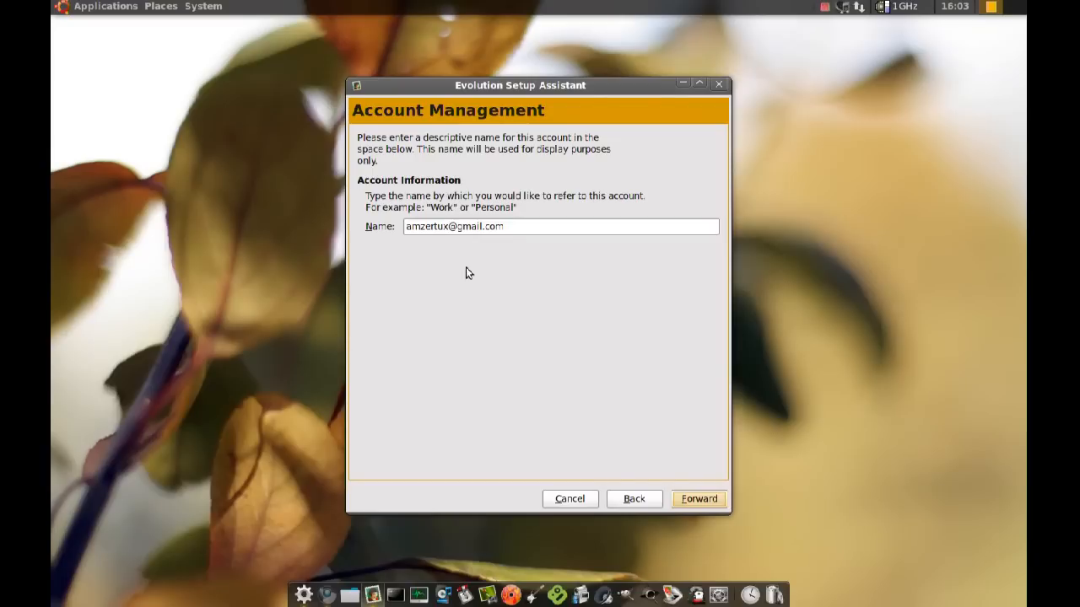
pyautogui.moveTo(466, 256)
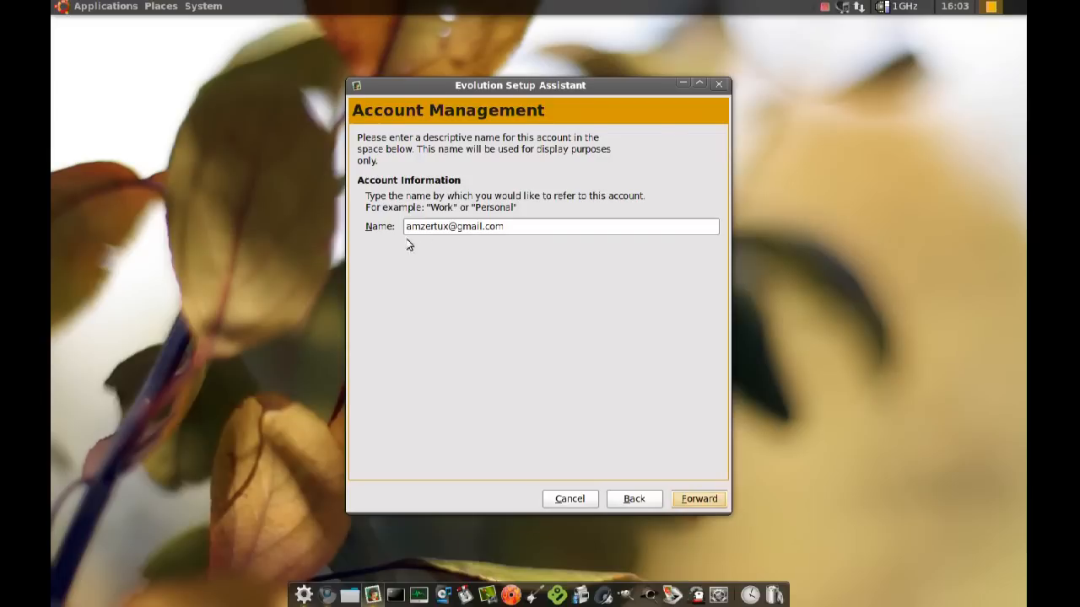
pyautogui.moveTo(471, 243)
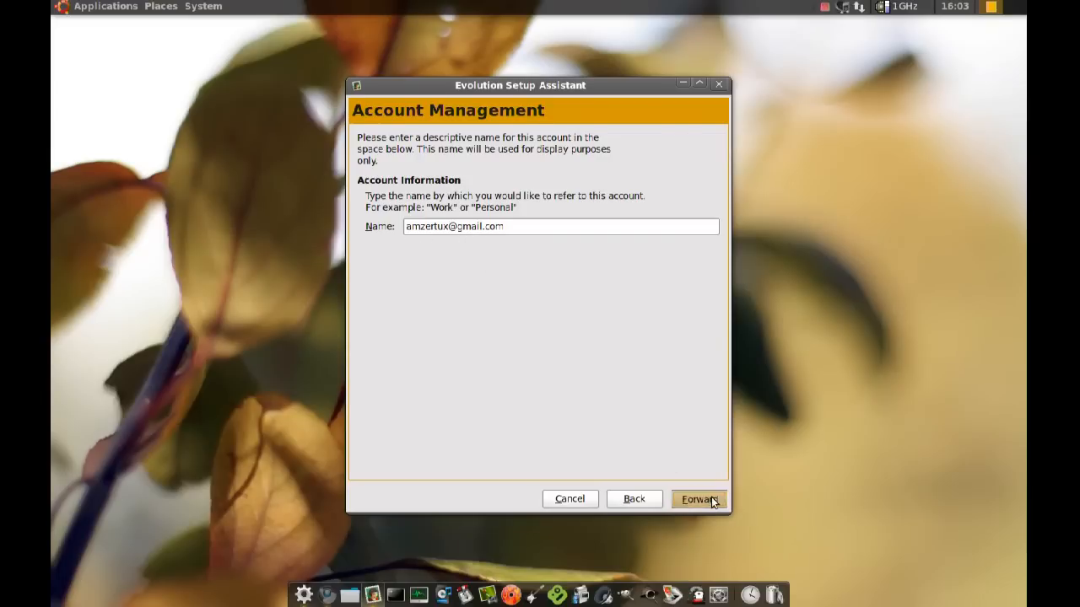
# Step: Keep the Gmail address as the account name and continue to the Done page
pyautogui.click(699, 500)
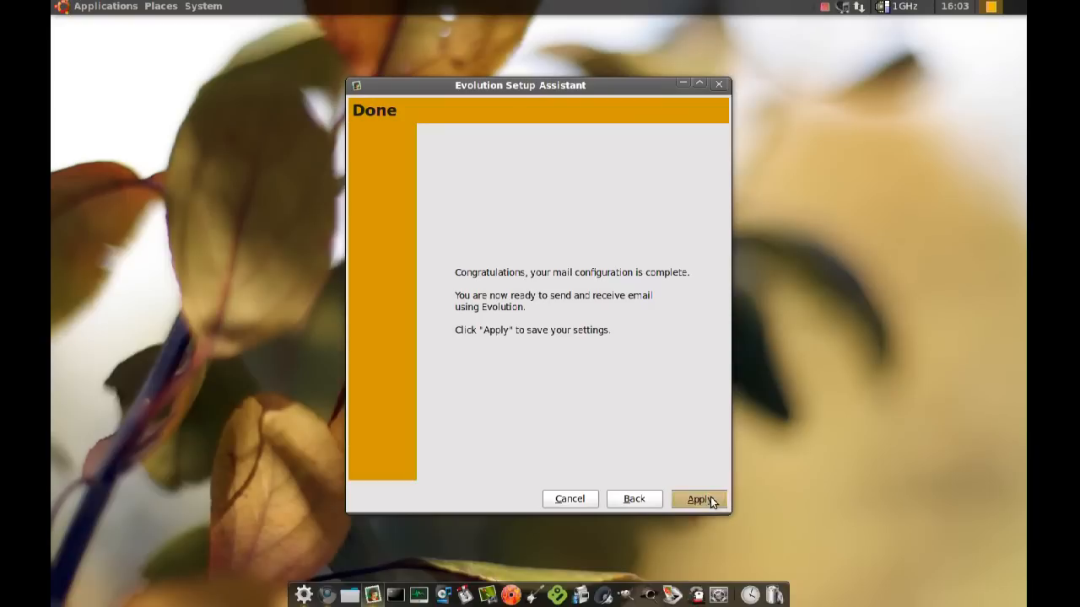
# Step: Apply the account setup and open the Gmail account's Inbox from the folder tree
pyautogui.click(699, 499)
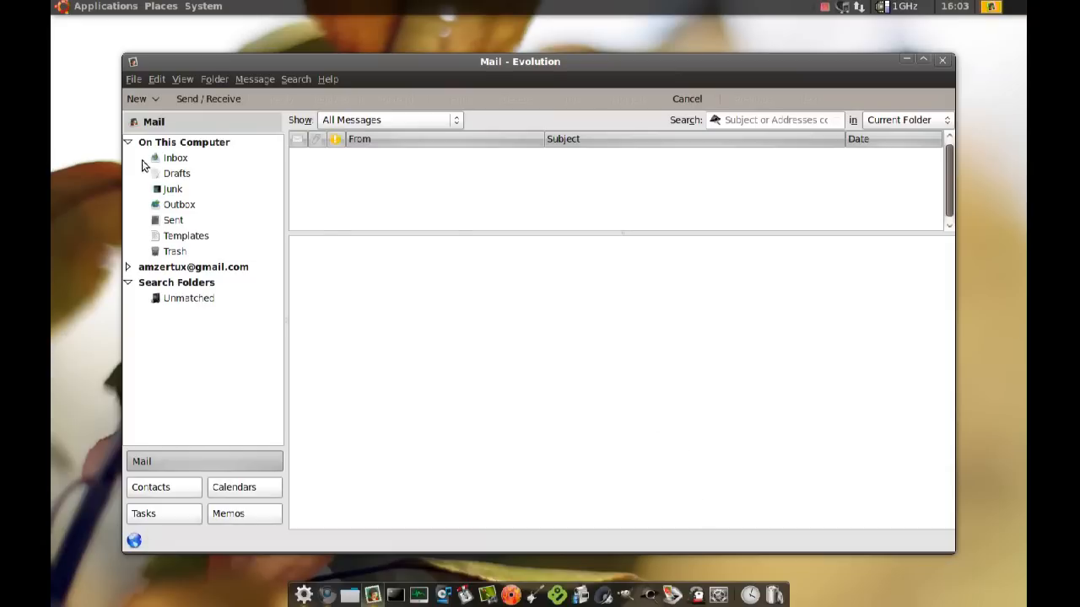
pyautogui.click(129, 141)
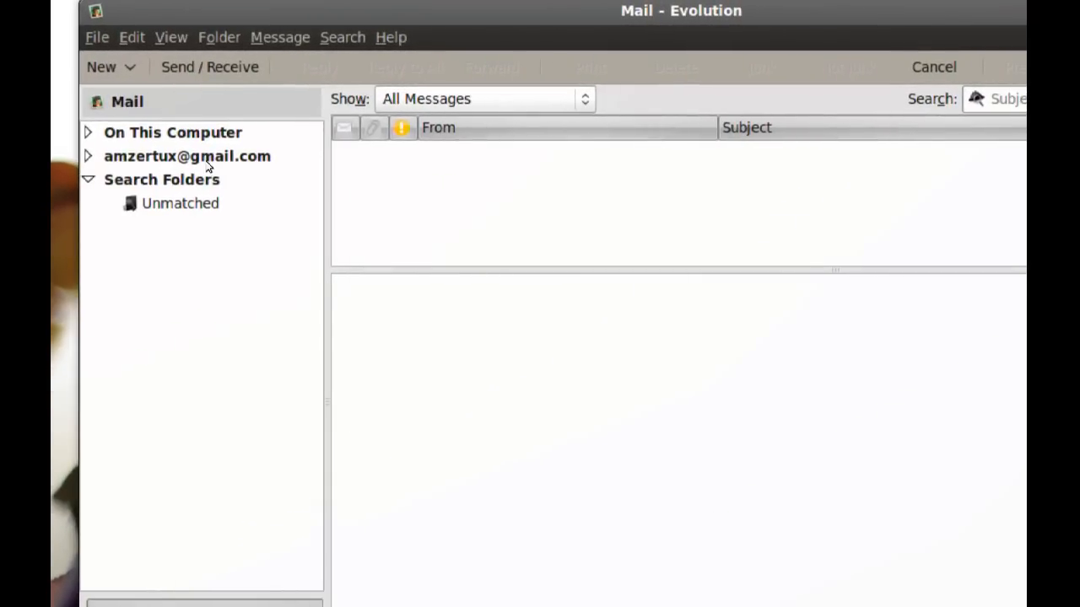
pyautogui.click(88, 155)
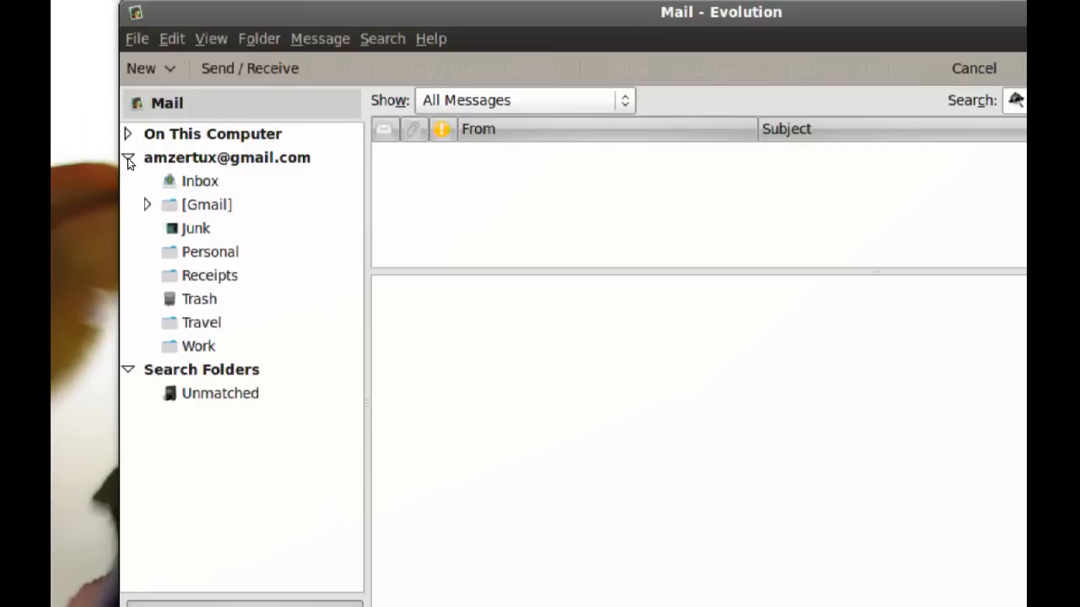
pyautogui.click(199, 181)
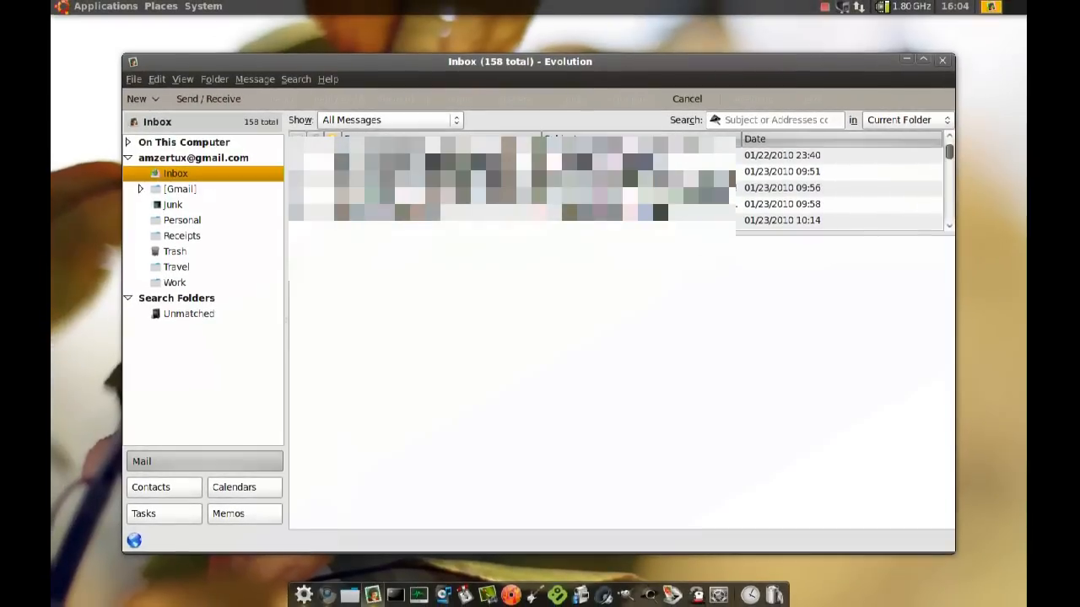
pyautogui.moveTo(903, 183)
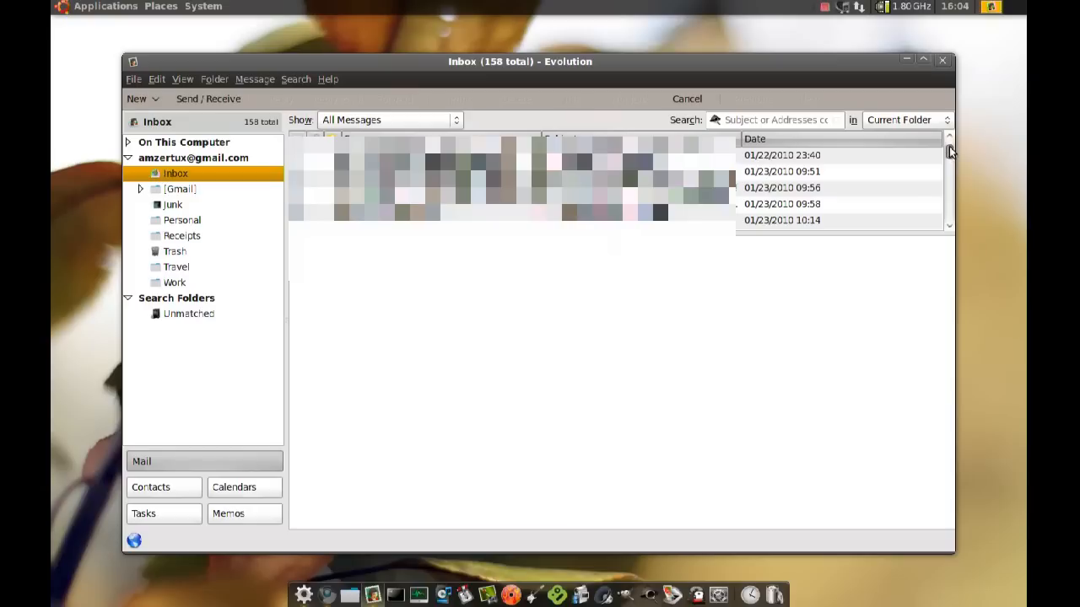
# Step: Scroll the Inbox list to confirm messages loaded, then close Evolution
pyautogui.scroll(-3)
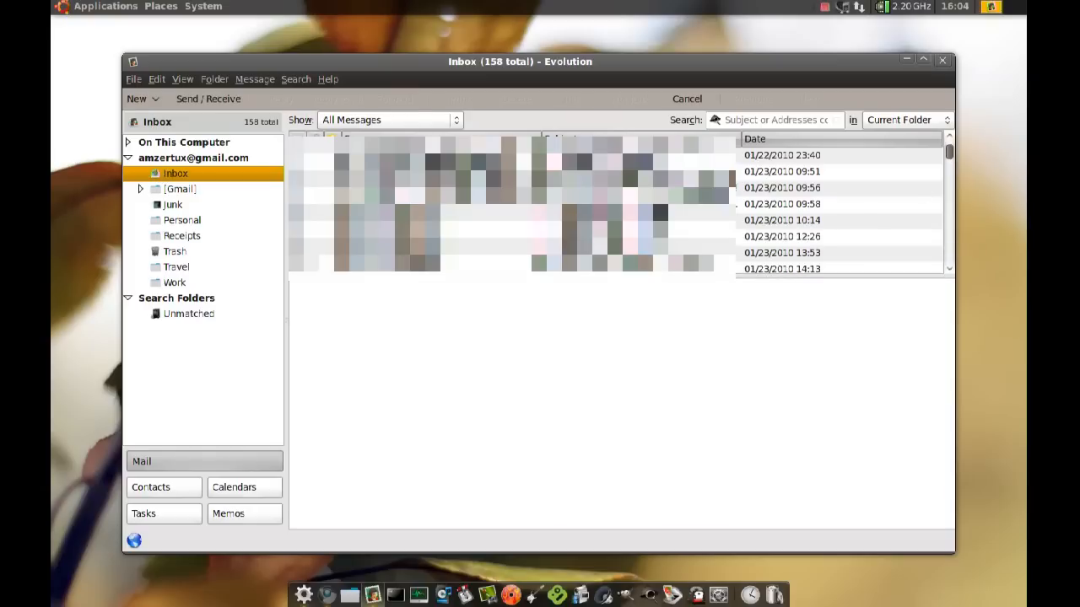
pyautogui.scroll(-3)
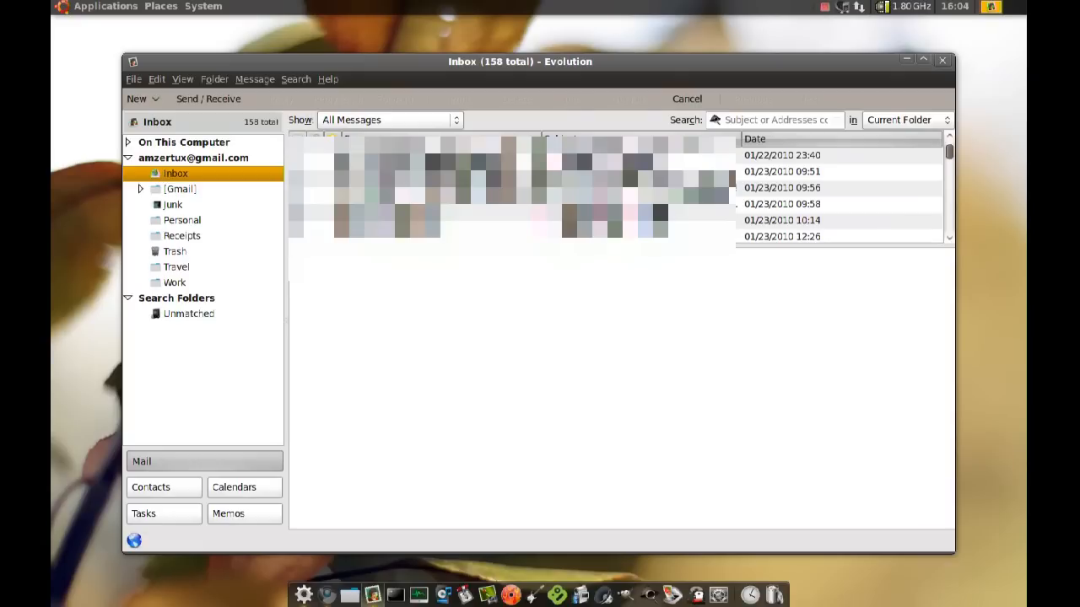
pyautogui.moveTo(557, 331)
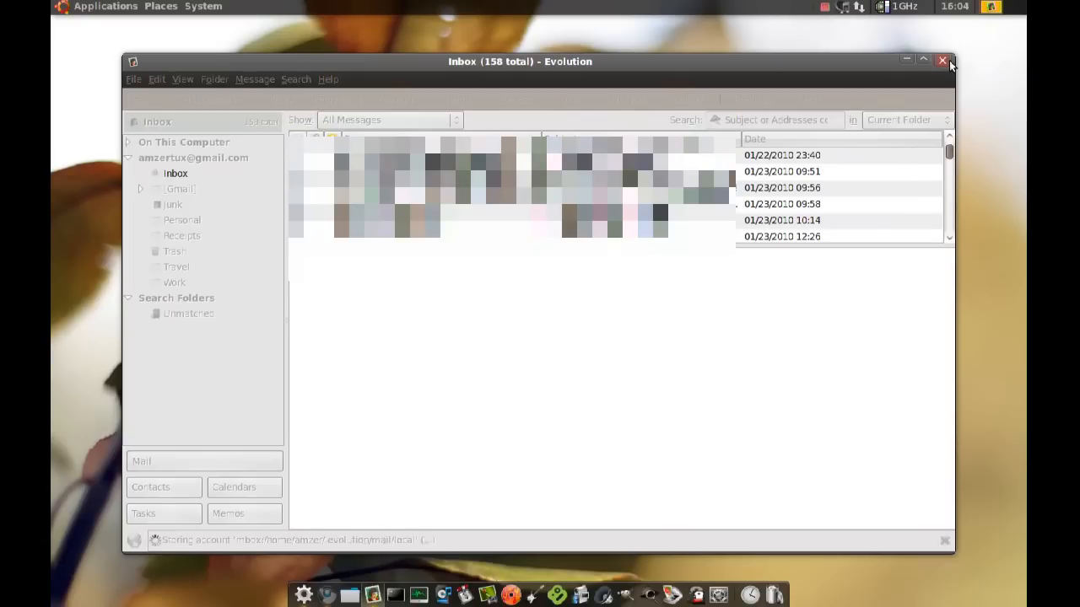
pyautogui.click(941, 60)
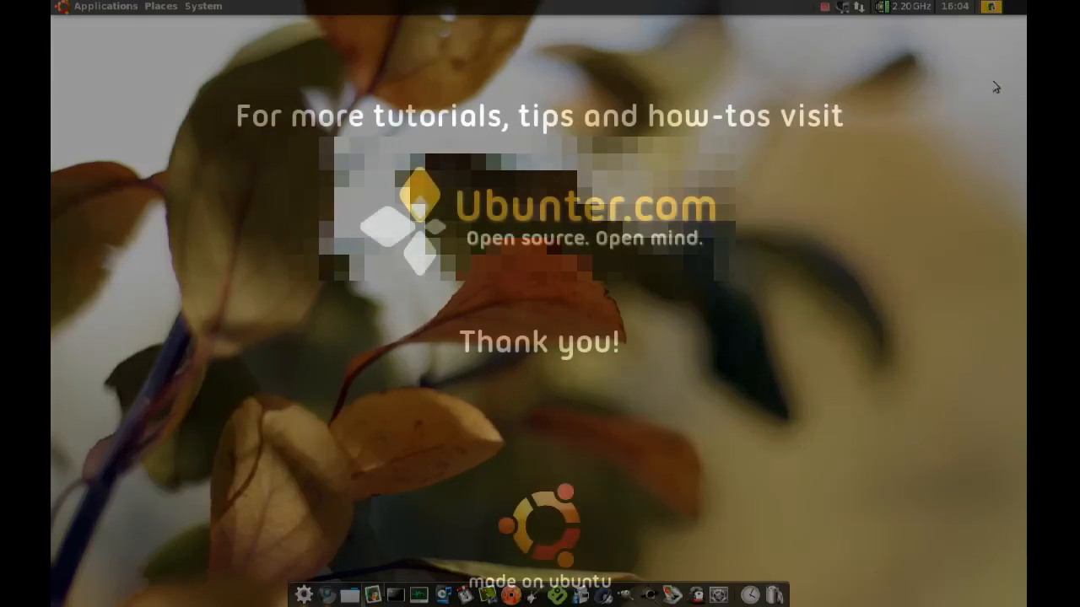